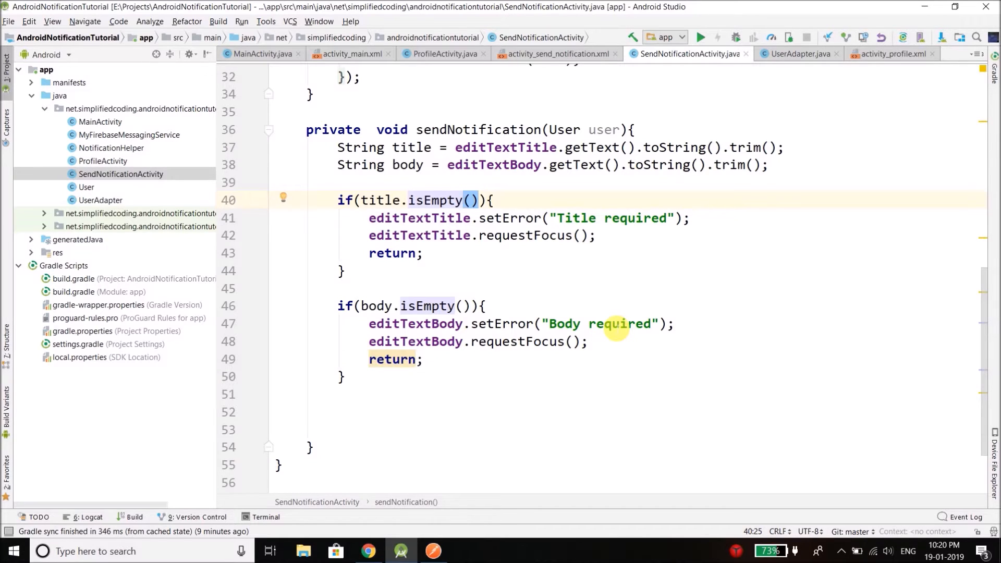
mouse_move(654, 354)
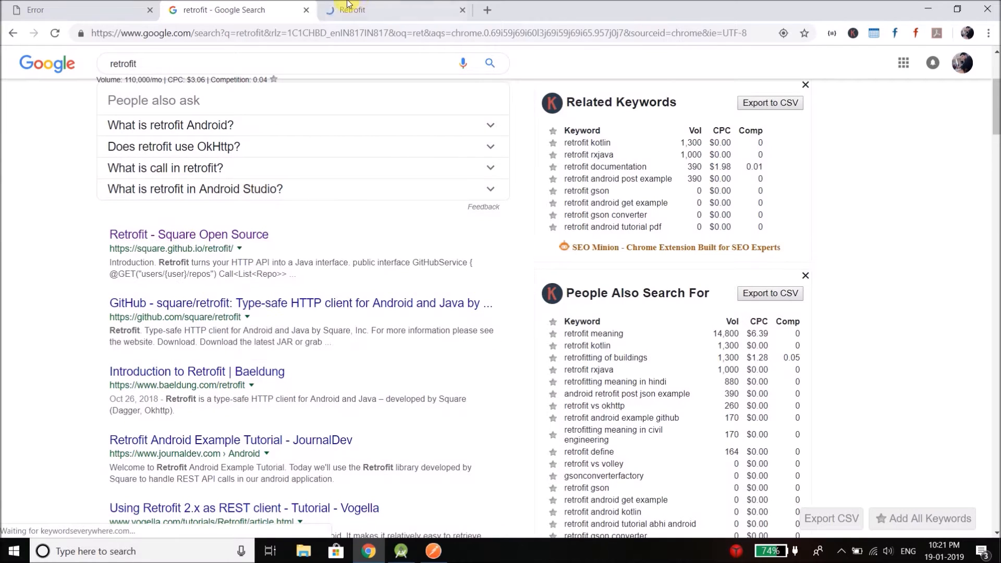
Copy the Retrofit Gradle line into the app build.gradle and select the Gson converter dependency line
left_click(391, 10)
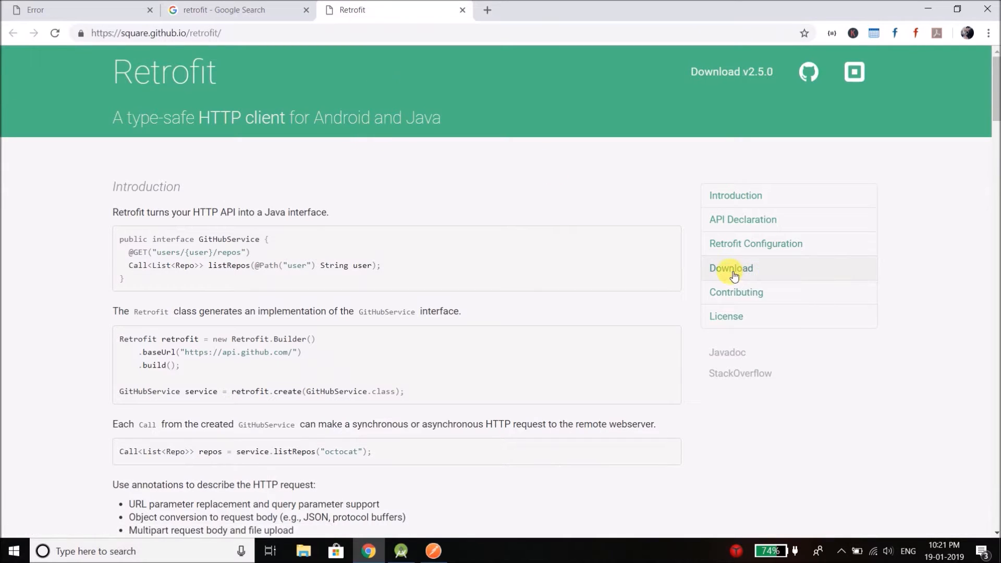
left_click(729, 267)
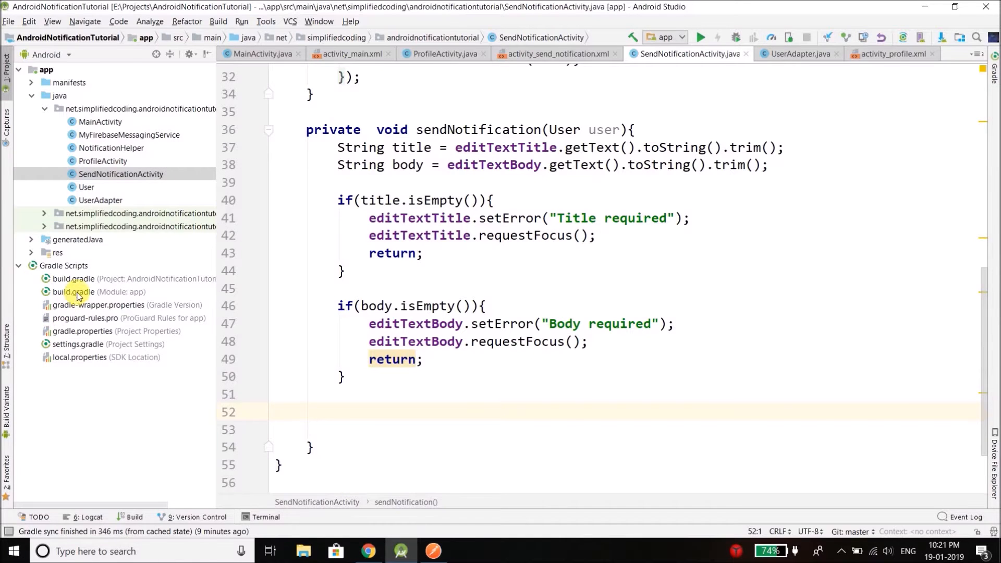
left_click(73, 292)
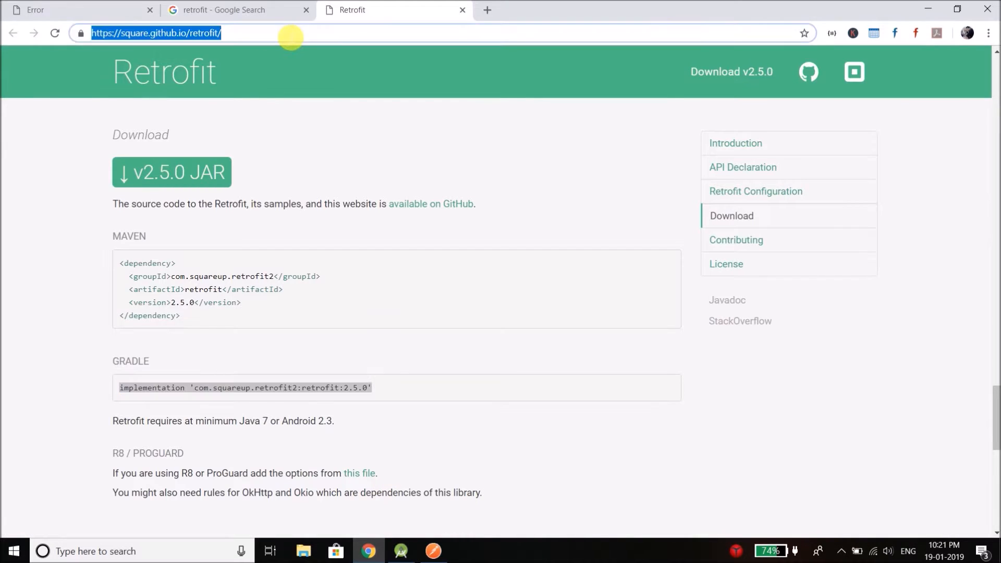
type("retrofit")
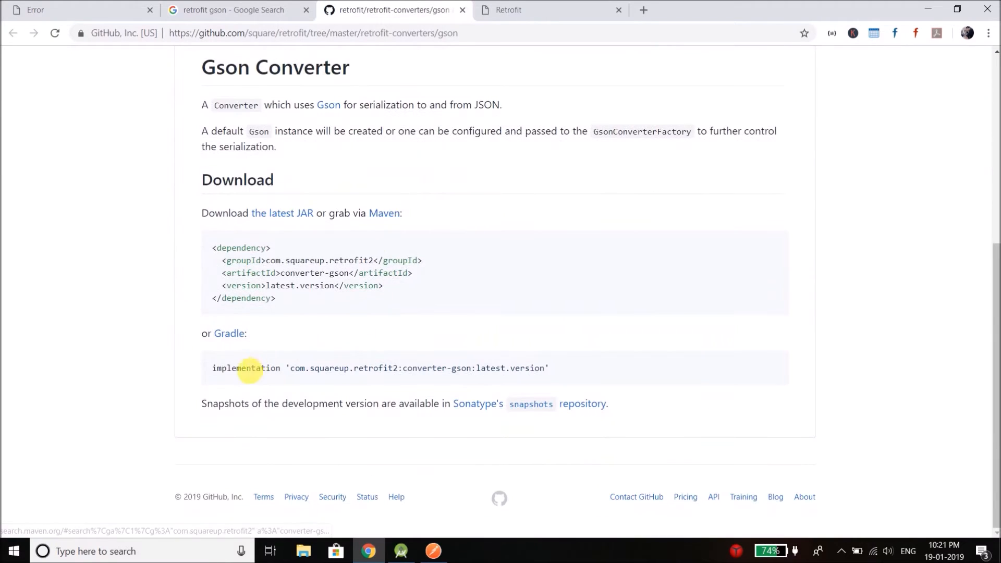
triple_click(380, 368)
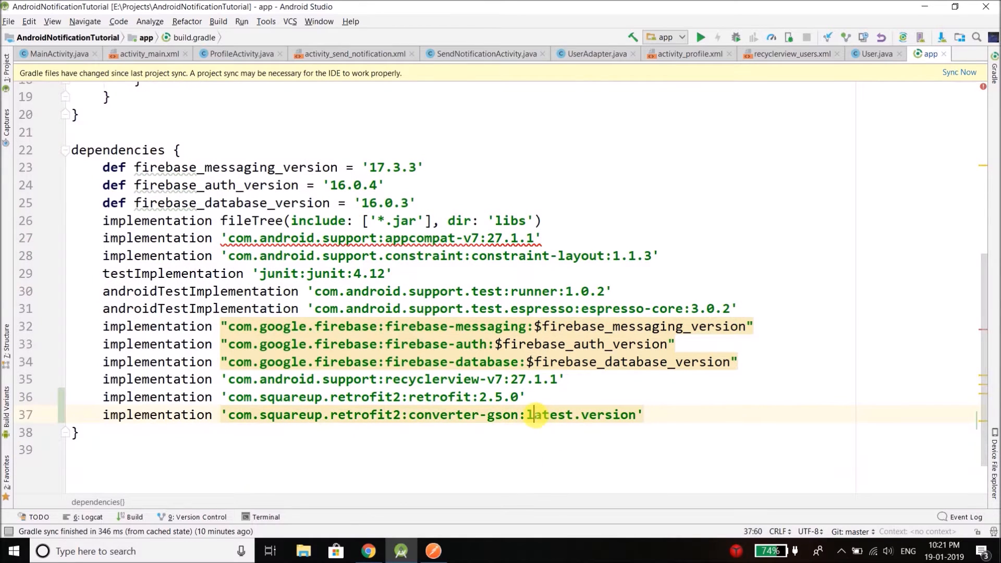
Set the converter-gson dependency version to 2.5.0 and sync the Gradle project
double_click(577, 414)
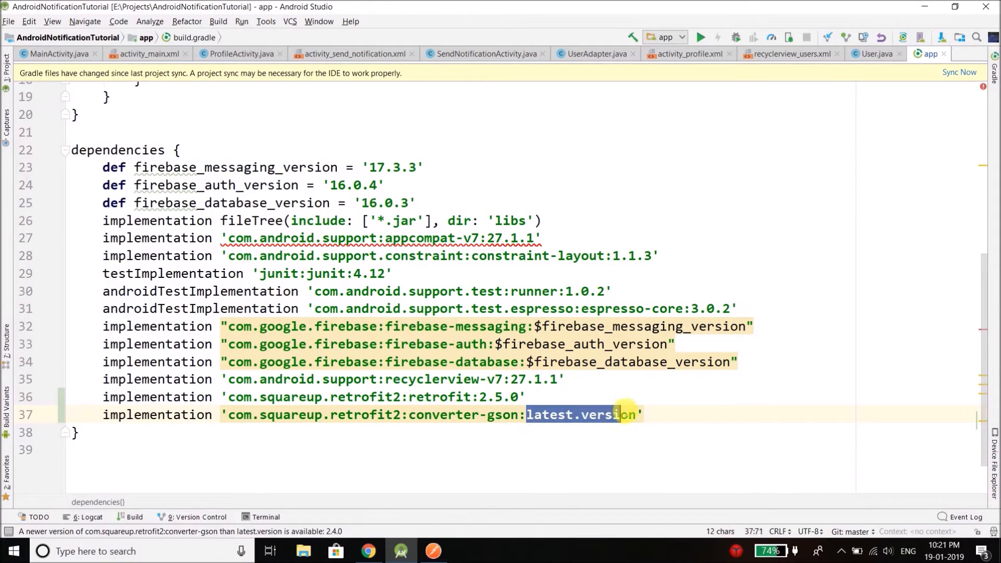
type("2.5")
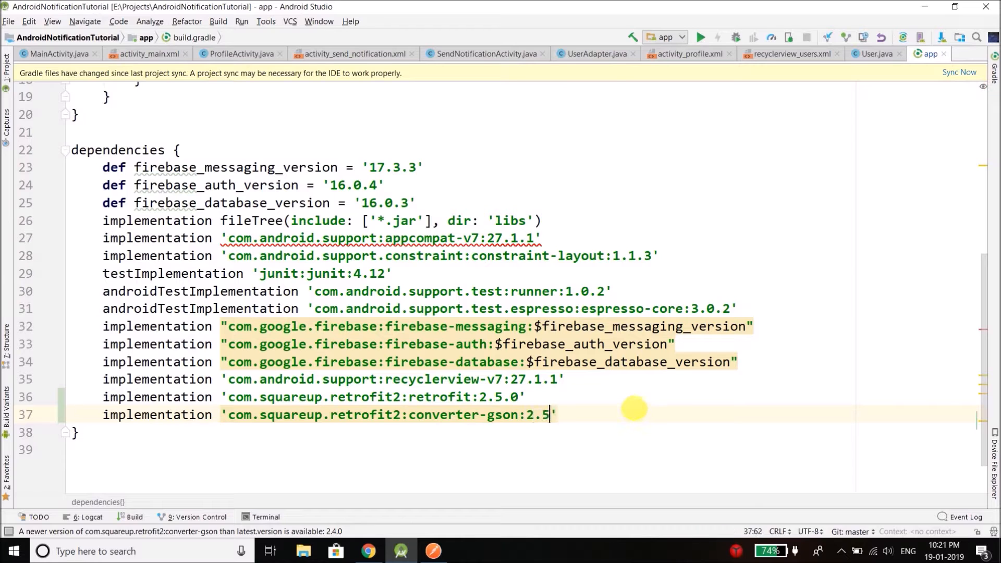
type(".0")
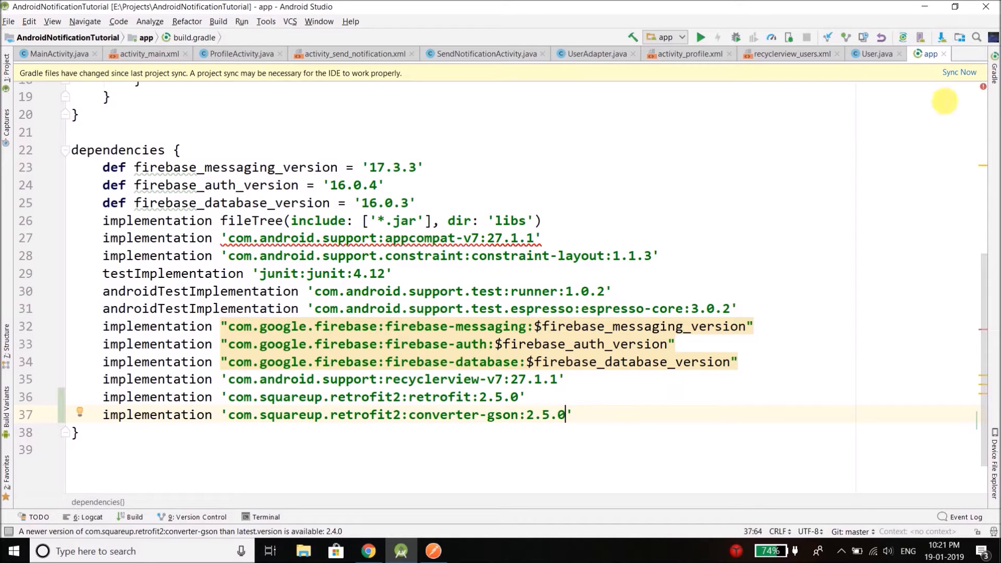
left_click(958, 72)
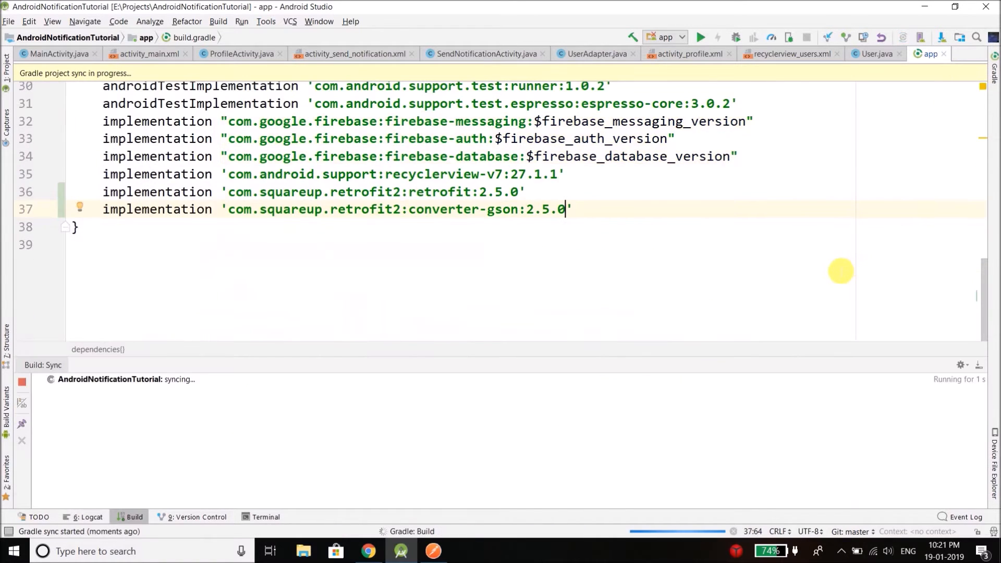
mouse_move(740, 329)
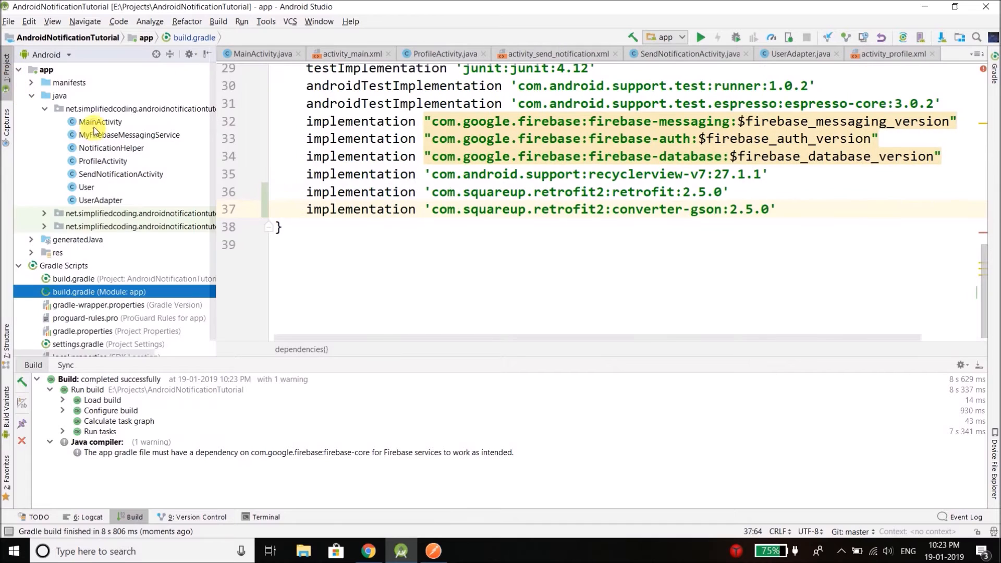
mouse_move(139, 179)
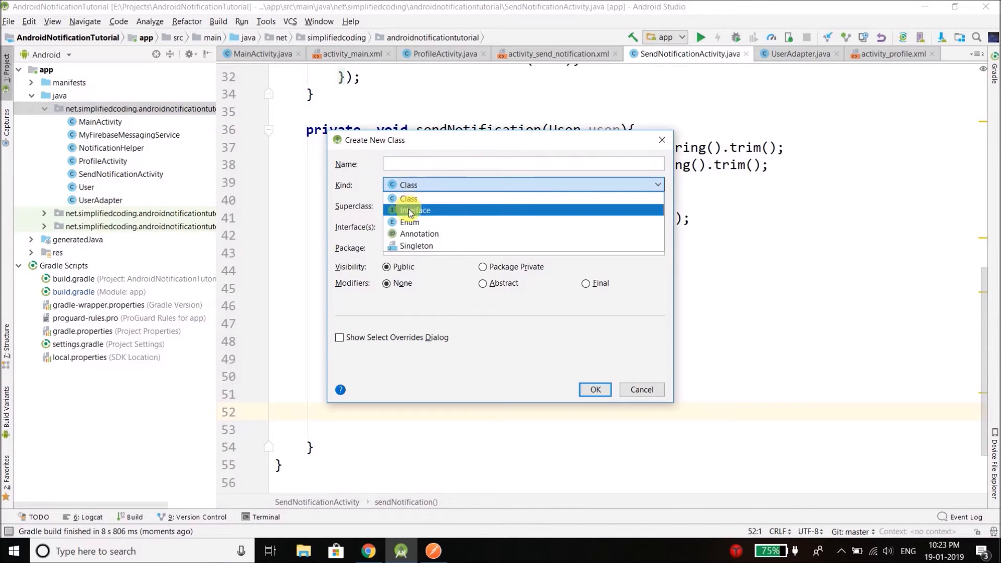
Create the public interface Api in the package and note the send path from the Postman URL
left_click(415, 209)
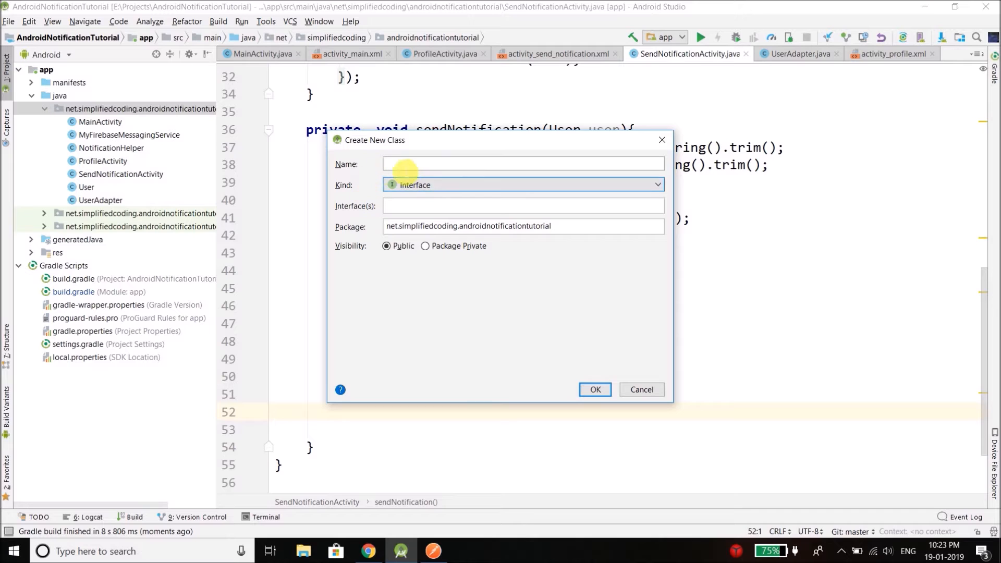
type("Api")
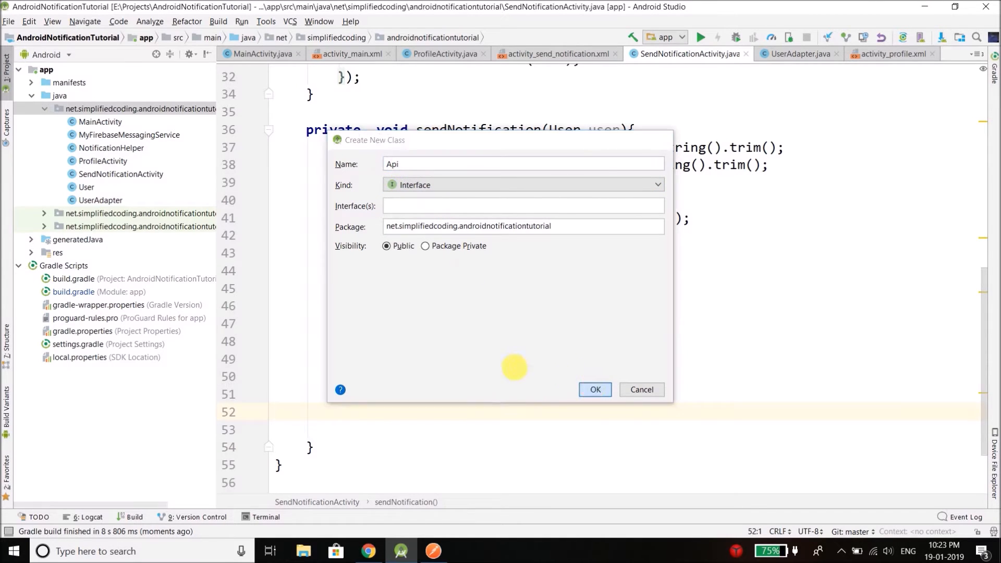
left_click(593, 388)
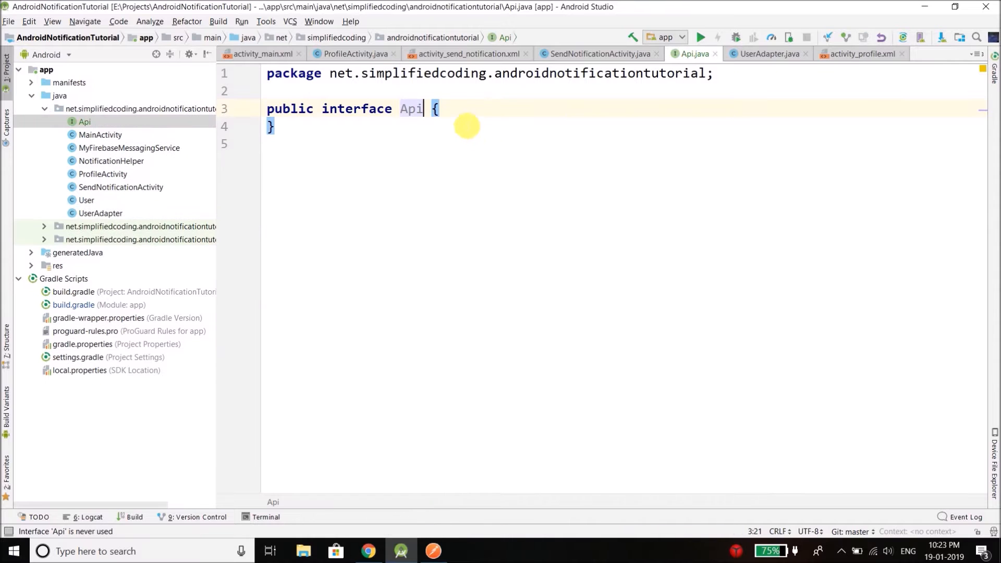
key("enter")
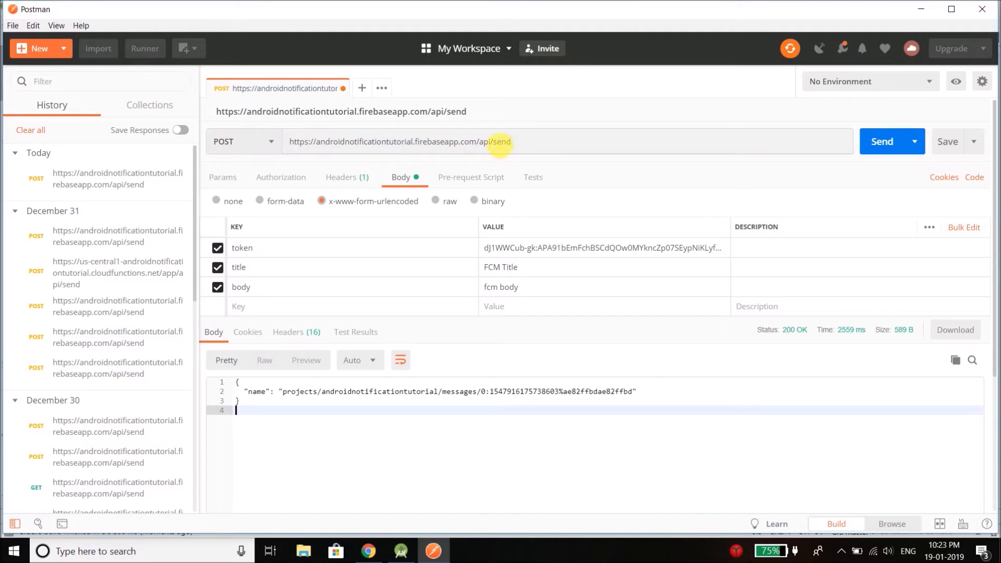
double_click(502, 141)
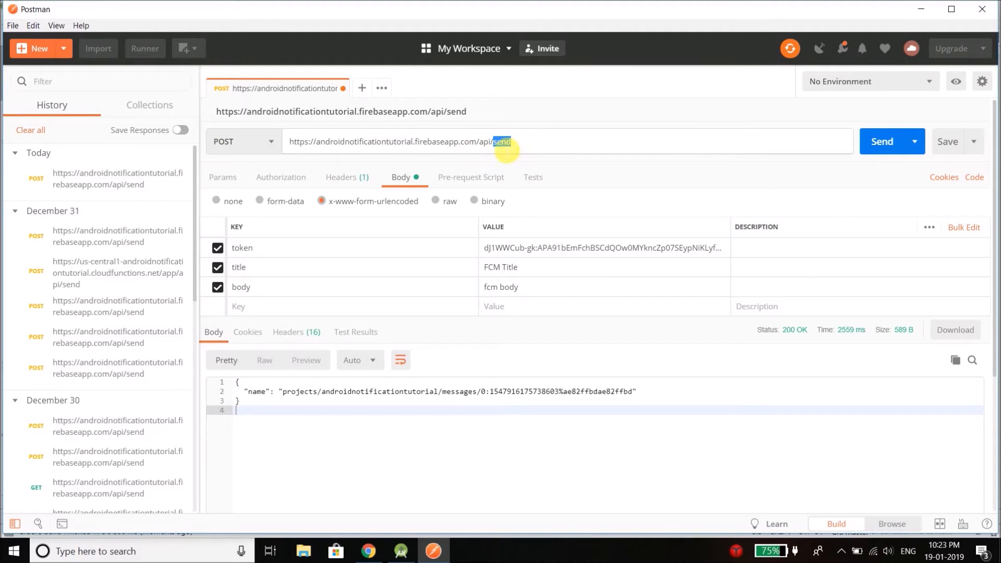
mouse_move(438, 532)
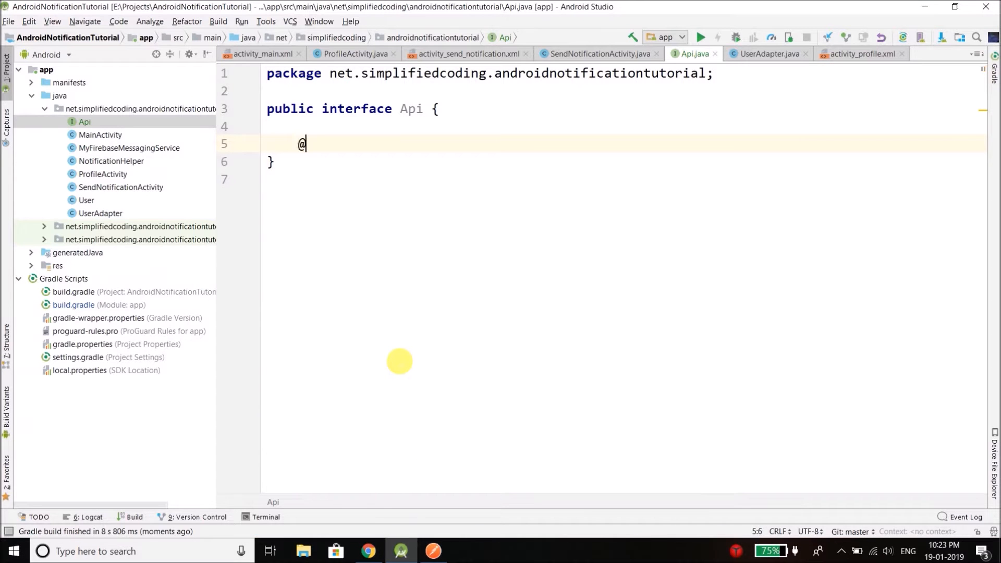
type("POST")
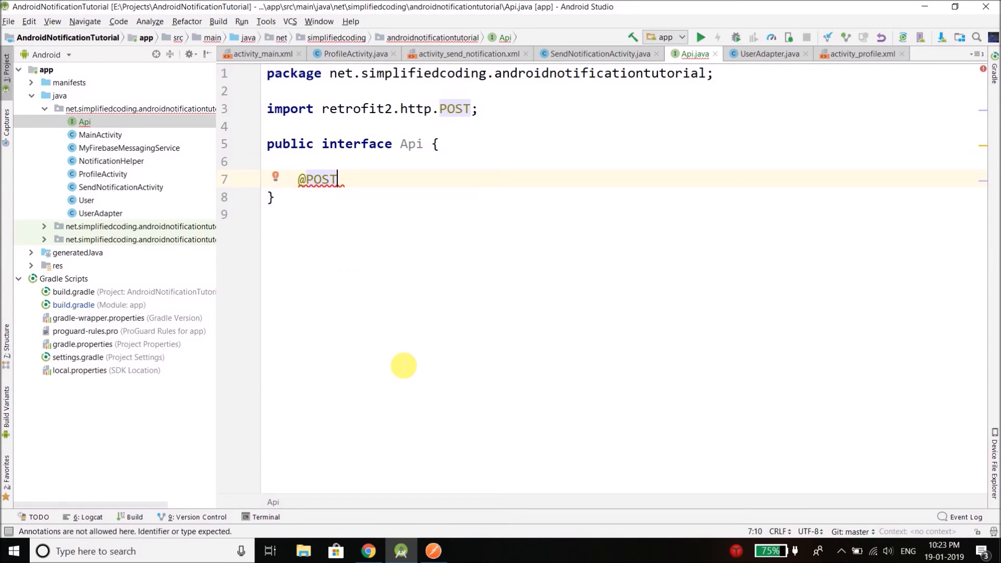
key("Enter")
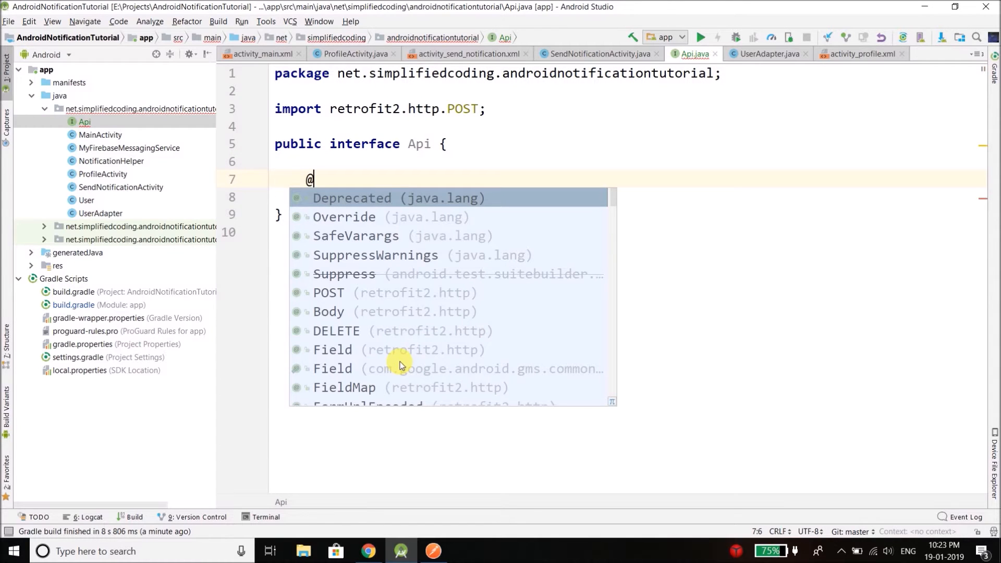
type("FormUrlEncoded")
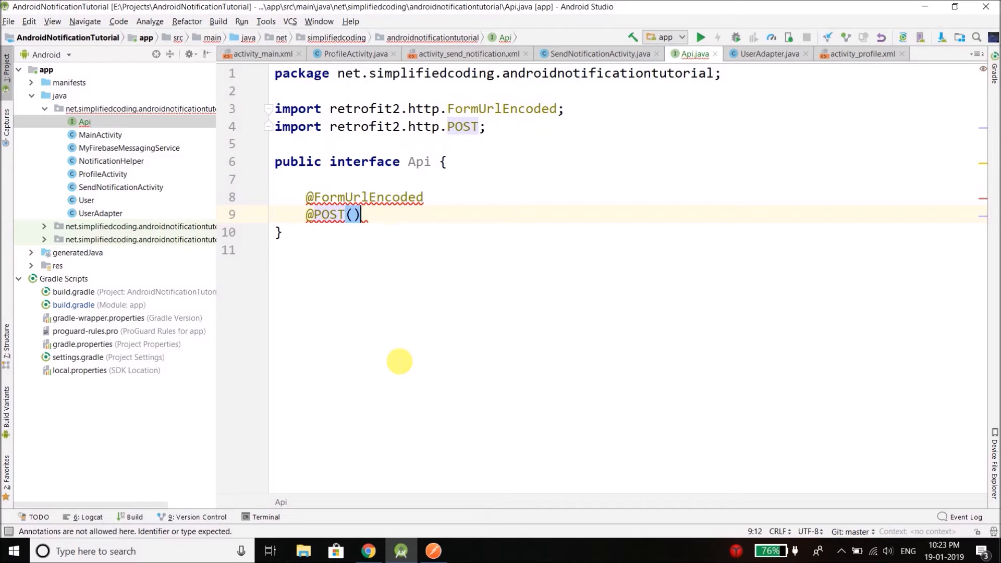
type("\"\"")
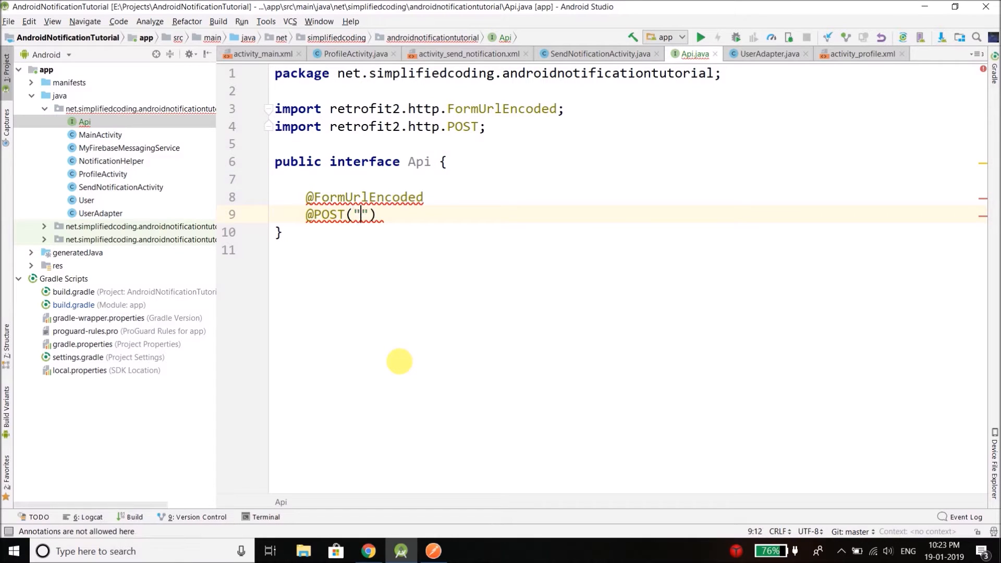
type("send")
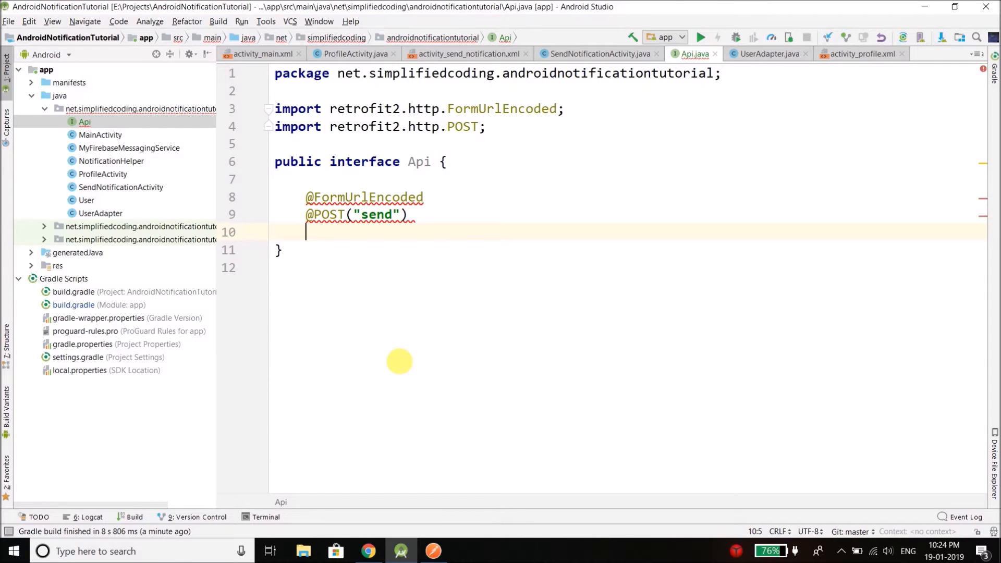
Declare Call<ResponseBody> sendNotification( ) and check the title key used in the request
type("C")
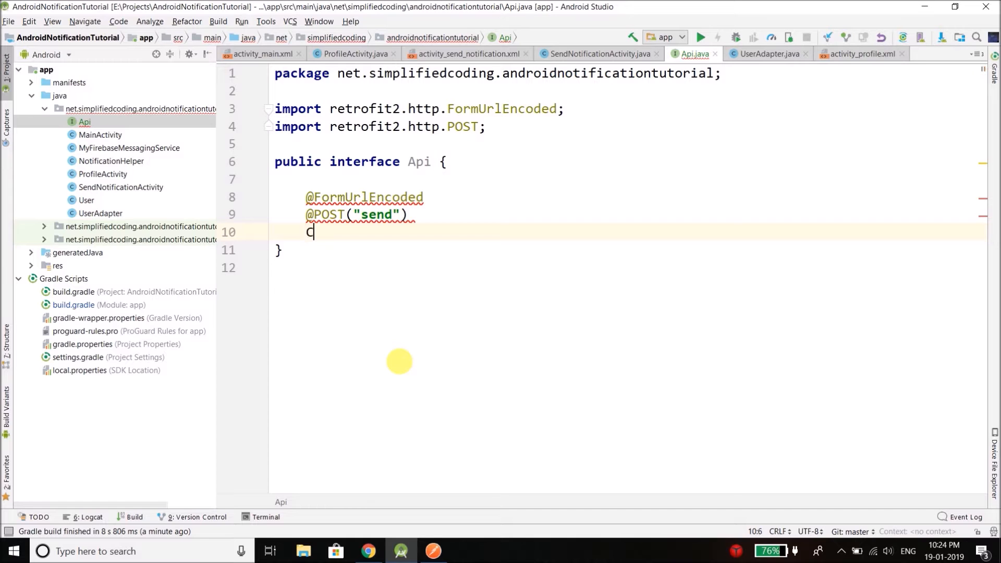
type("all<Reso")
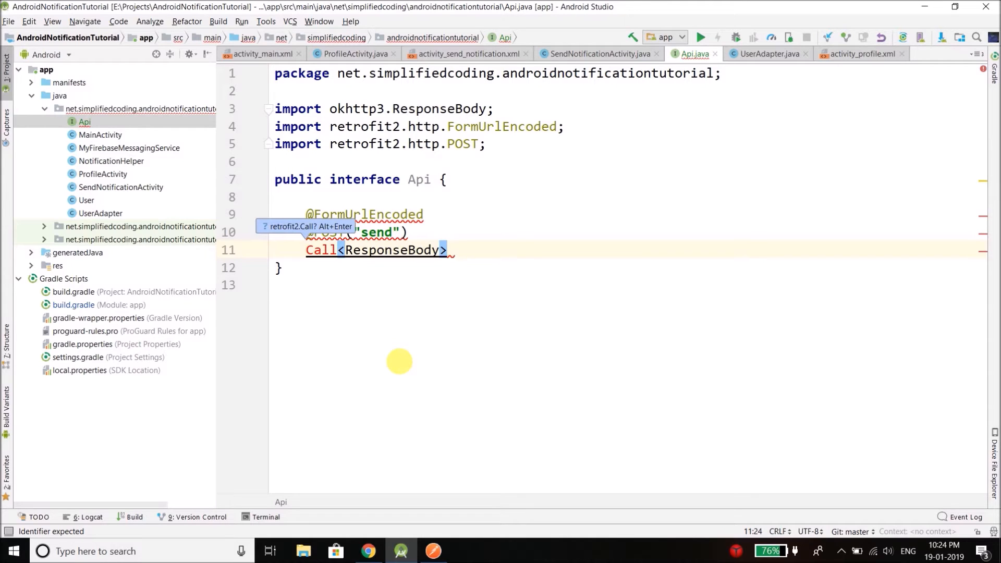
type("send")
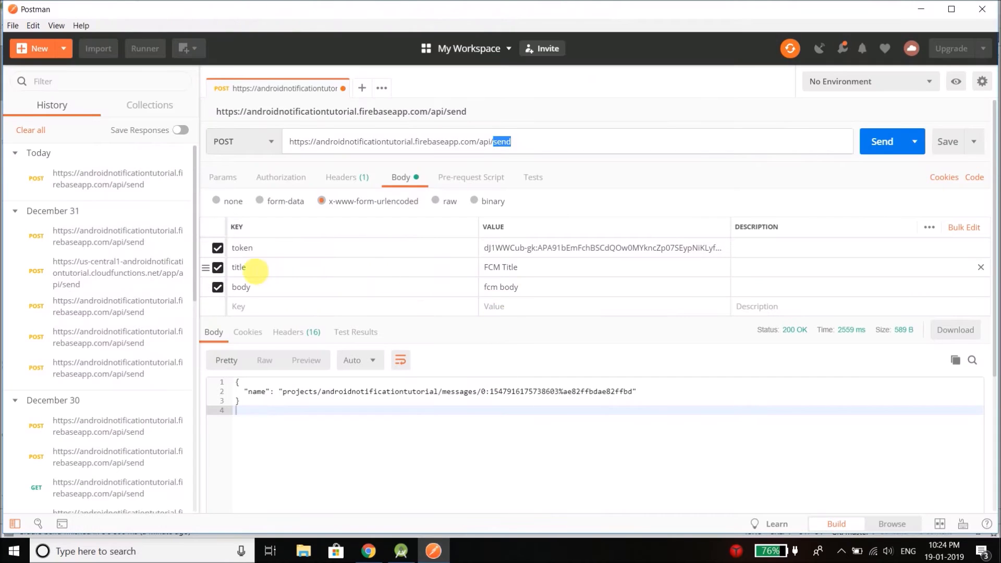
double_click(239, 266)
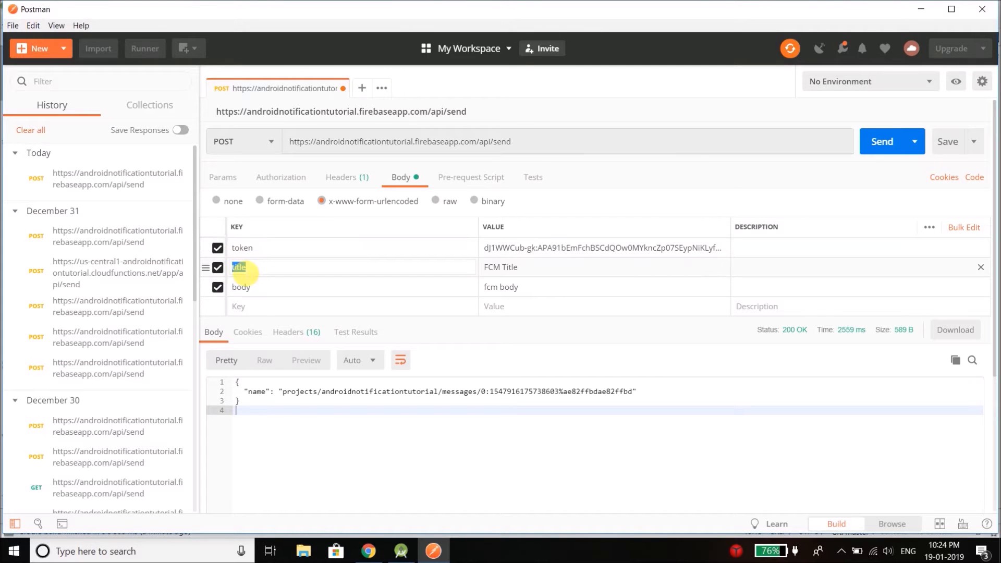
double_click(241, 287)
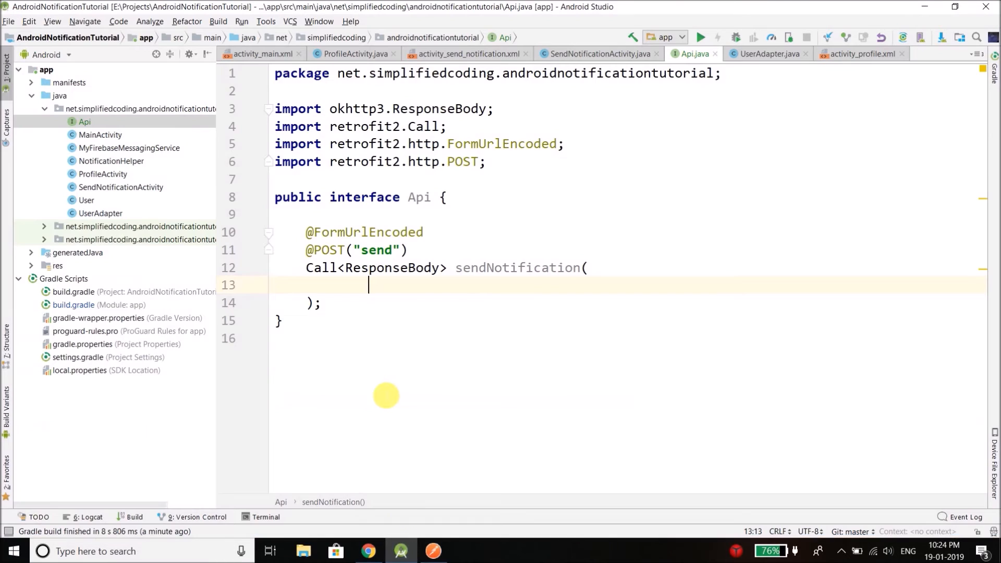
type("@Field(\"token")
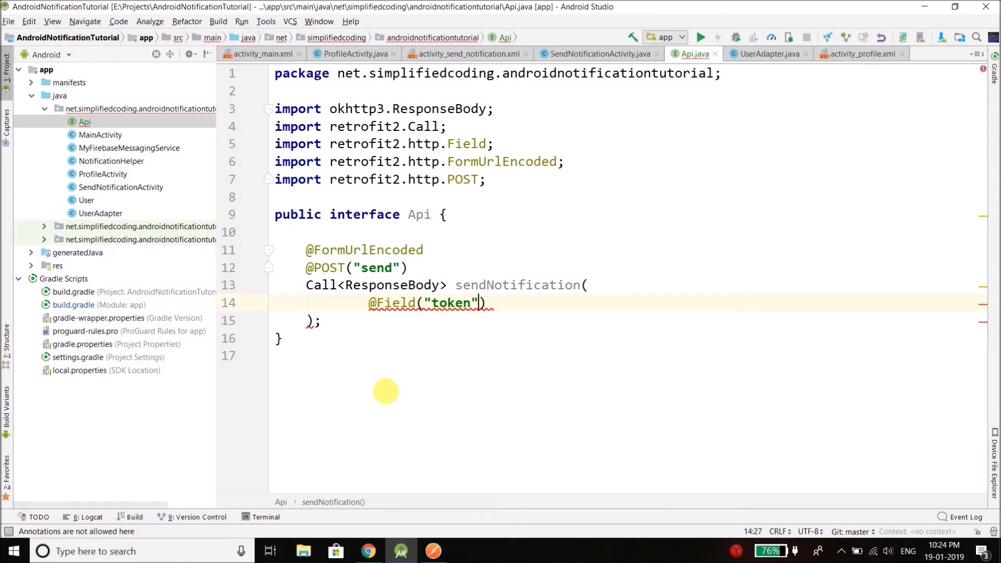
type("String token")
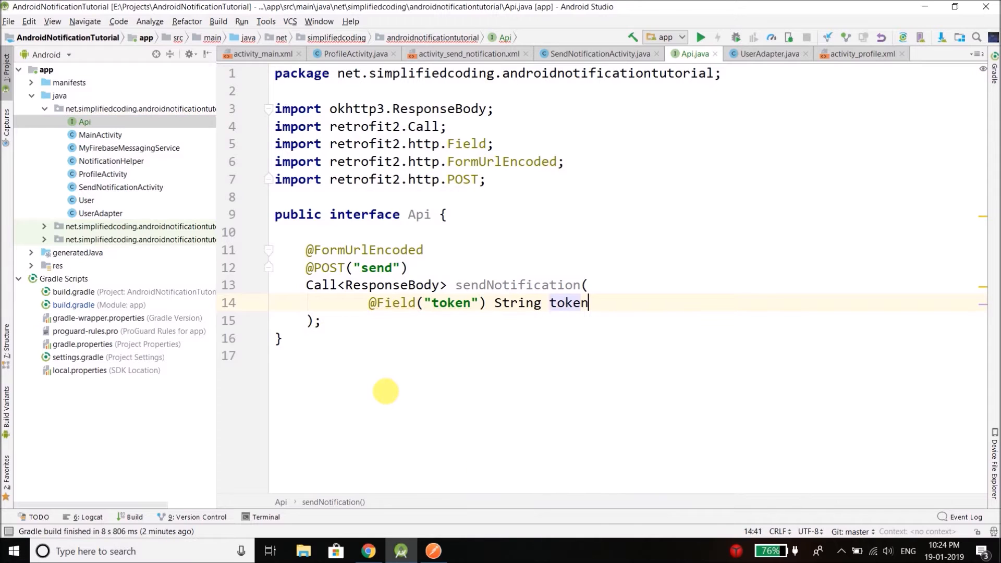
type("@Field(\"title")
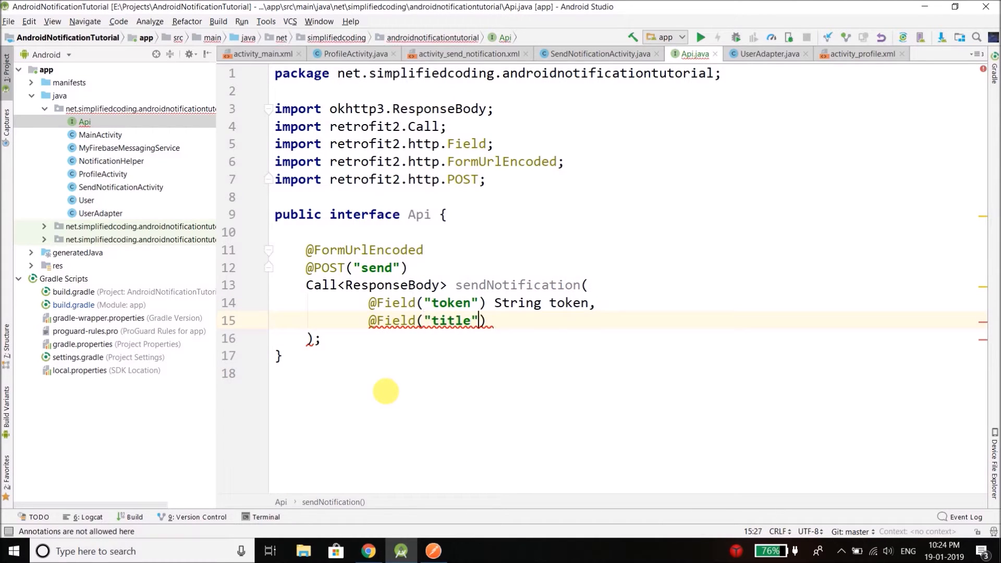
type("String titl")
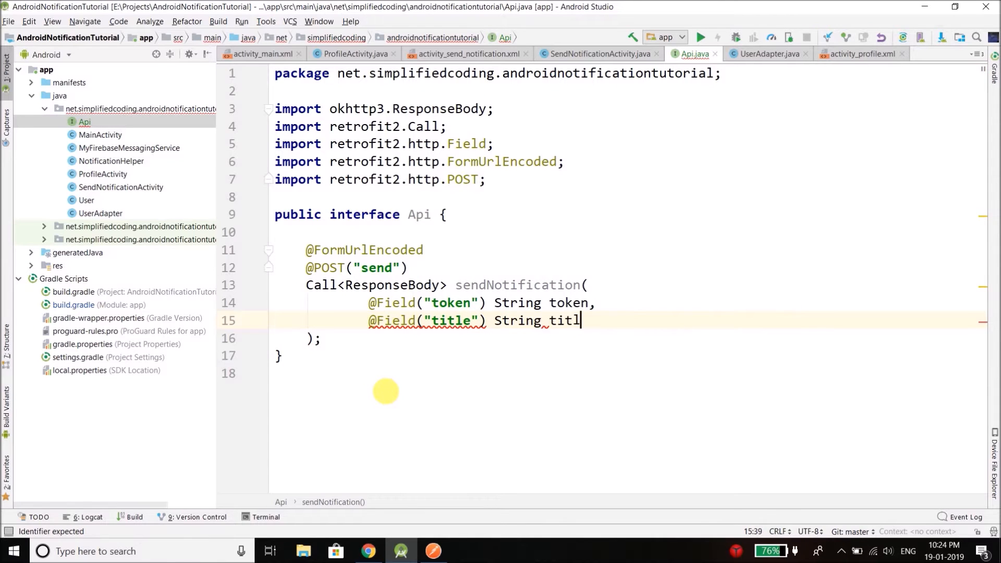
type("@Field(")
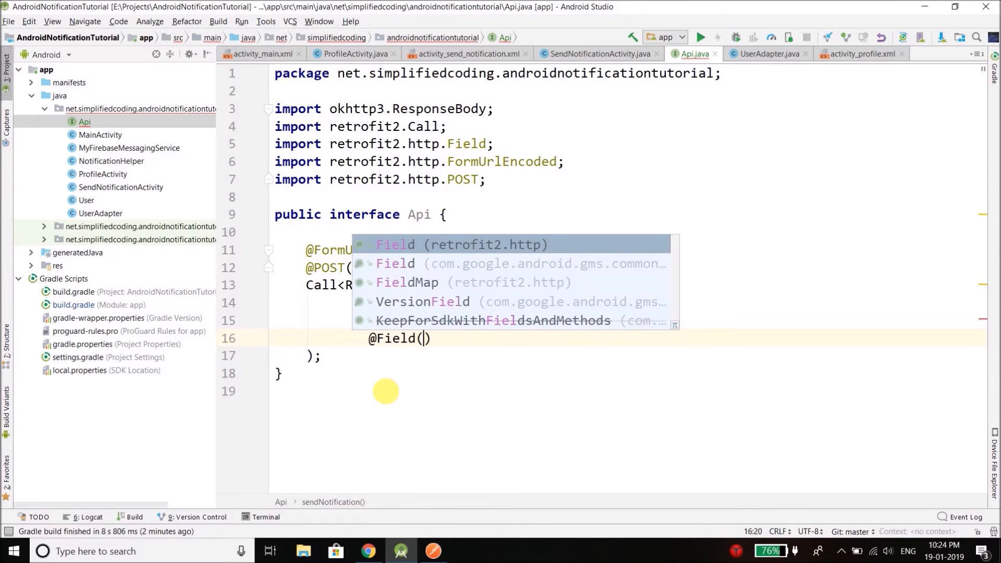
type("body\"")
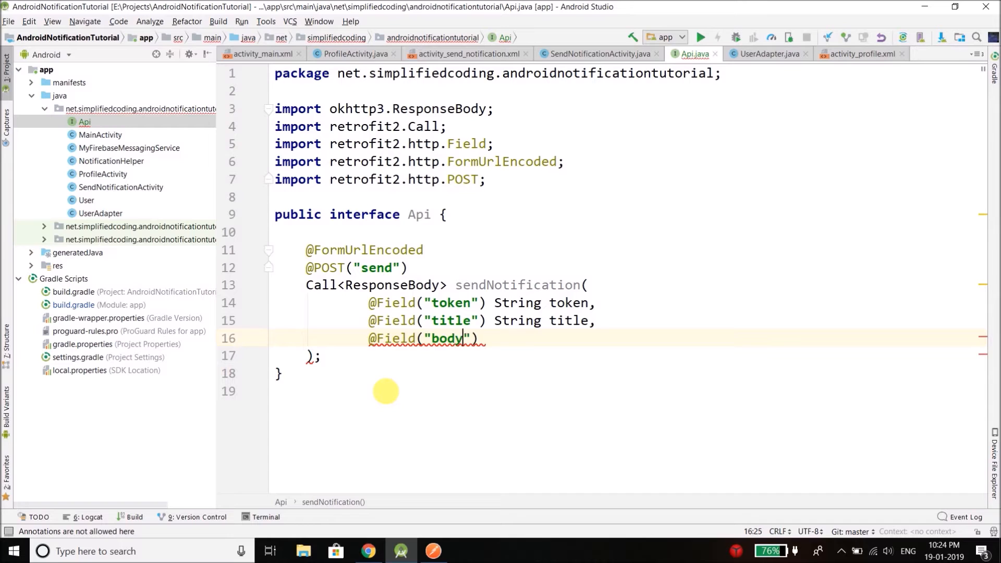
type("String")
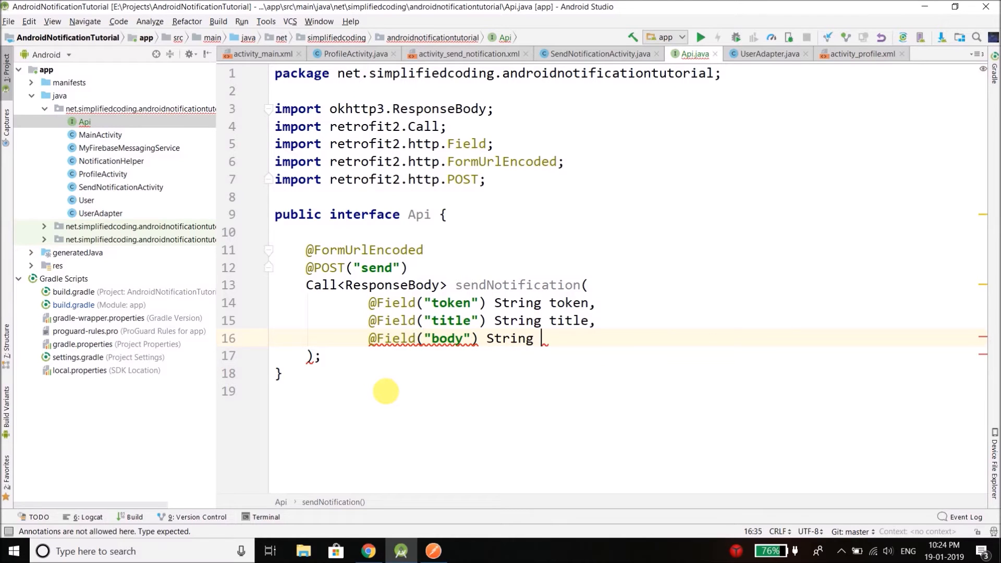
type("body")
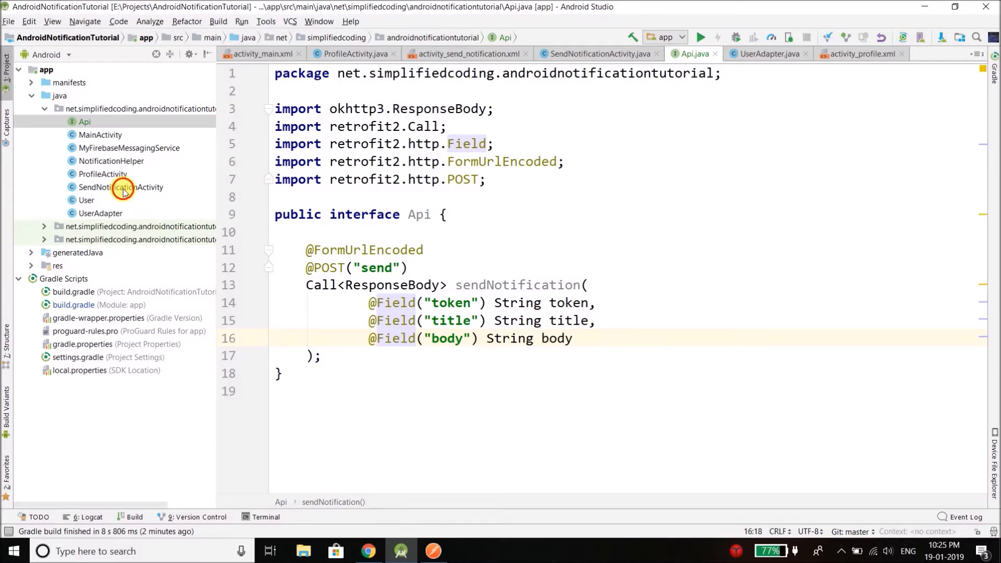
left_click(121, 187)
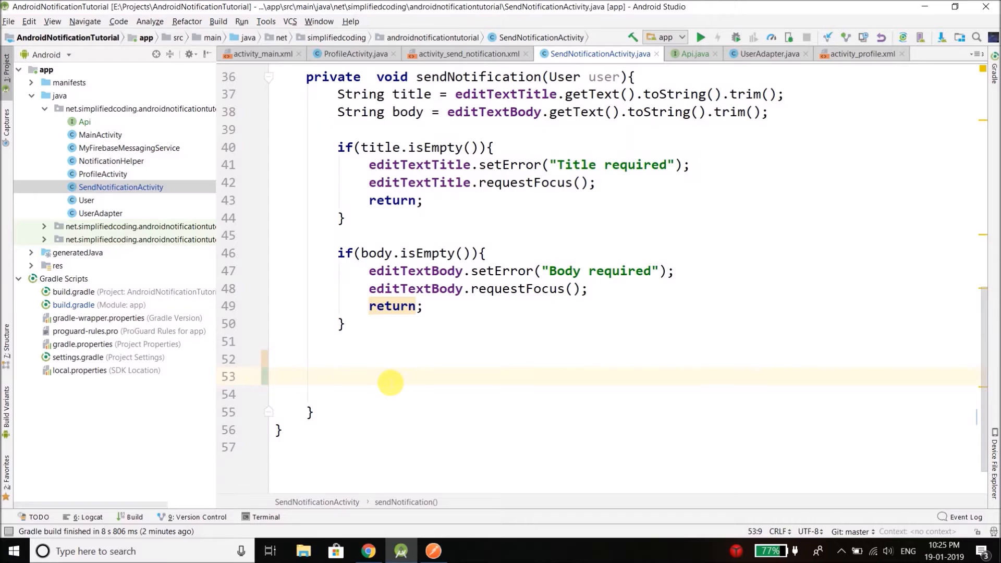
type("Retrofit retrofit =")
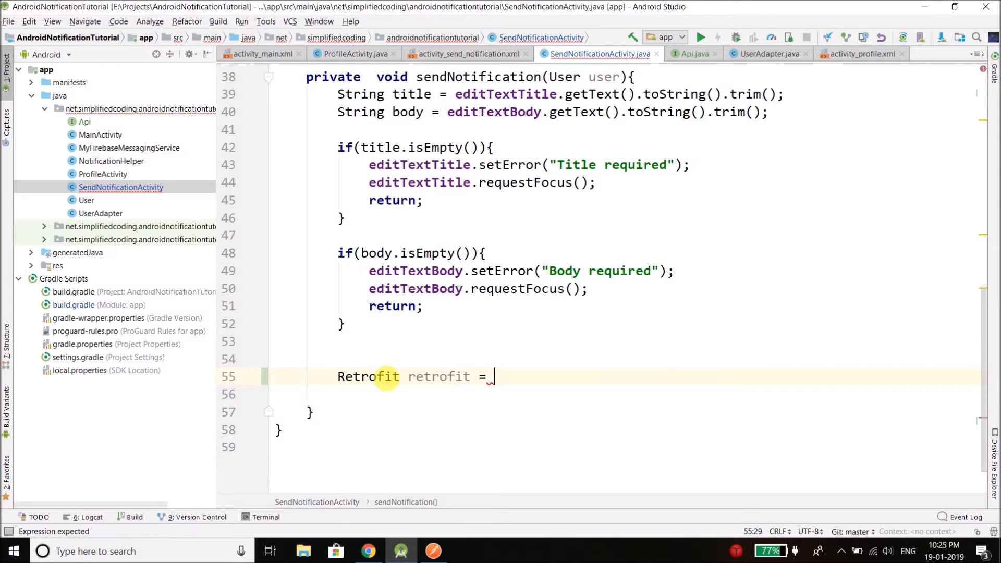
type("new Retrofit().")
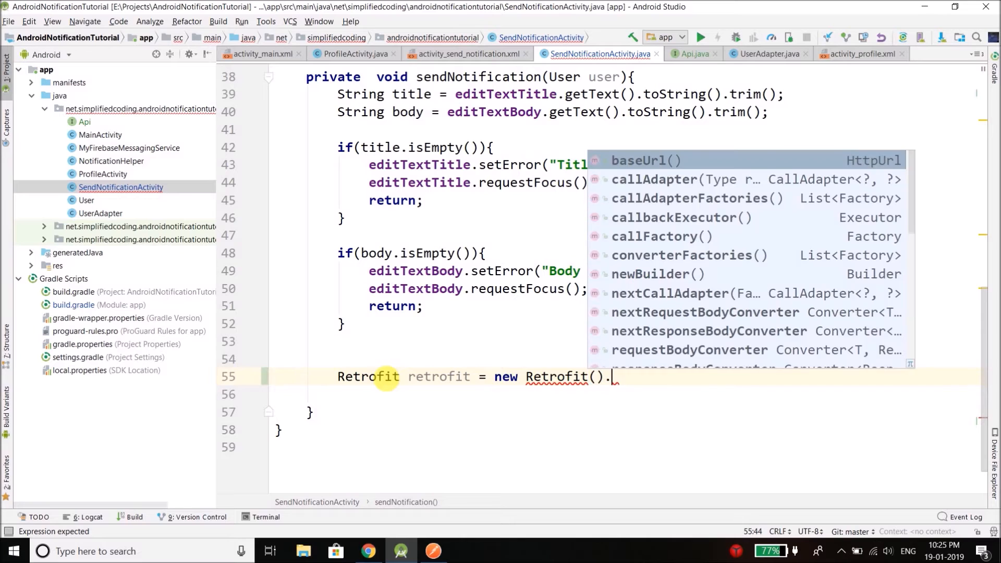
type("Builder()")
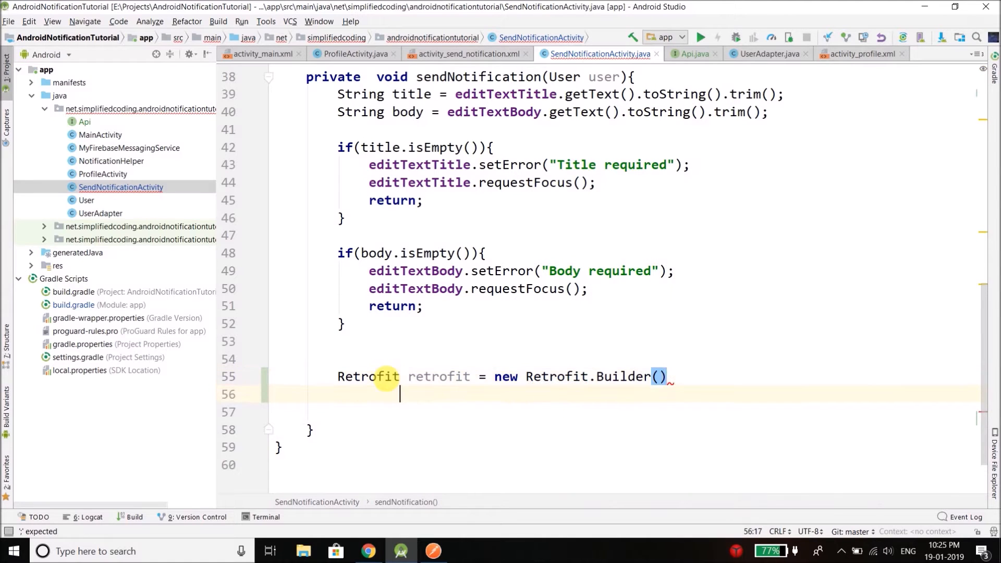
type(".")
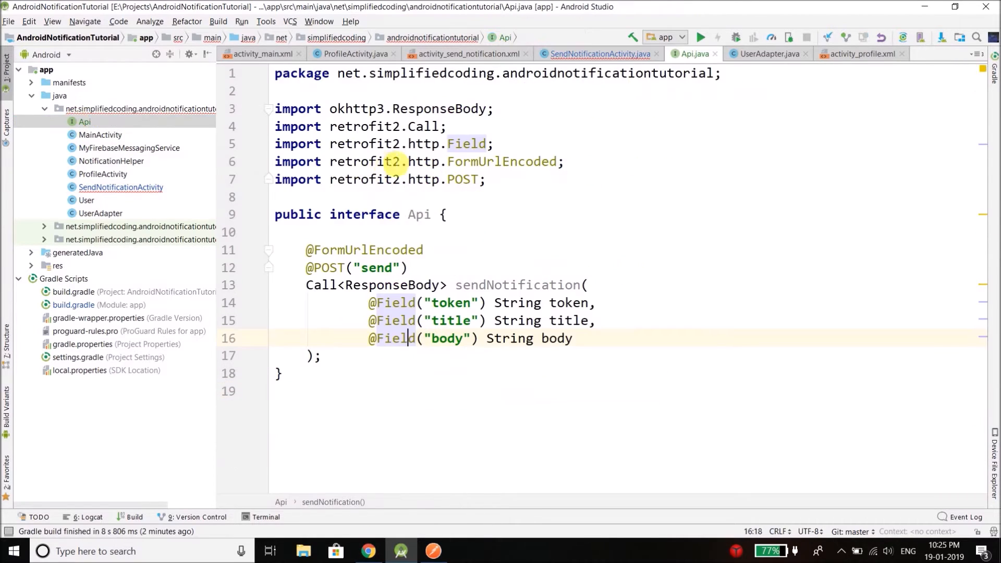
double_click(377, 268)
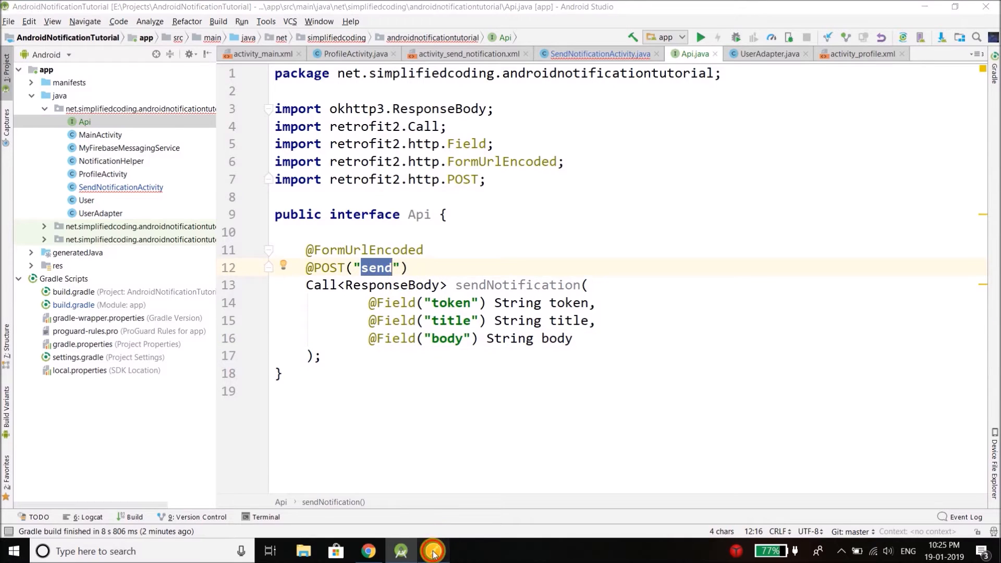
left_click(433, 550)
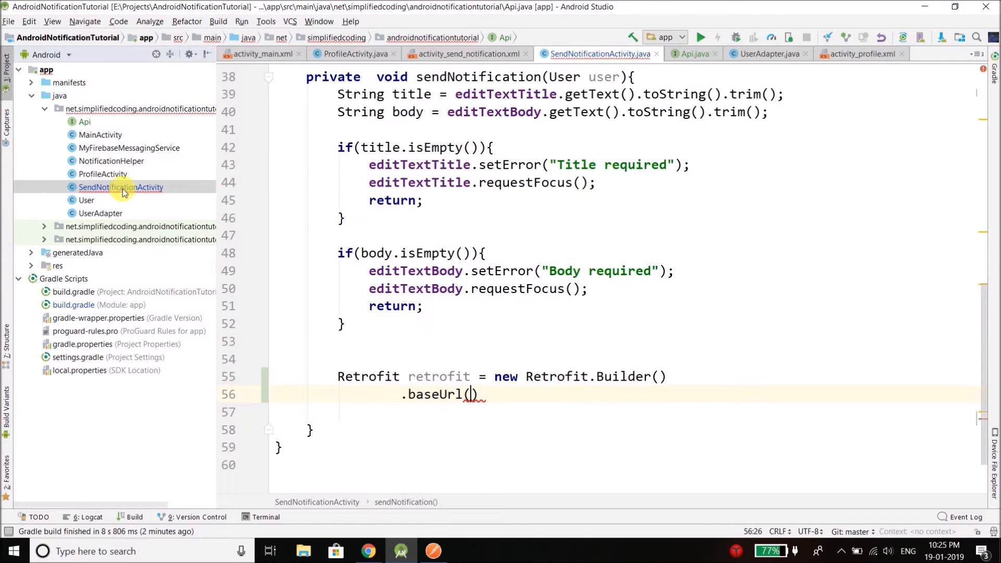
type("\"\"")
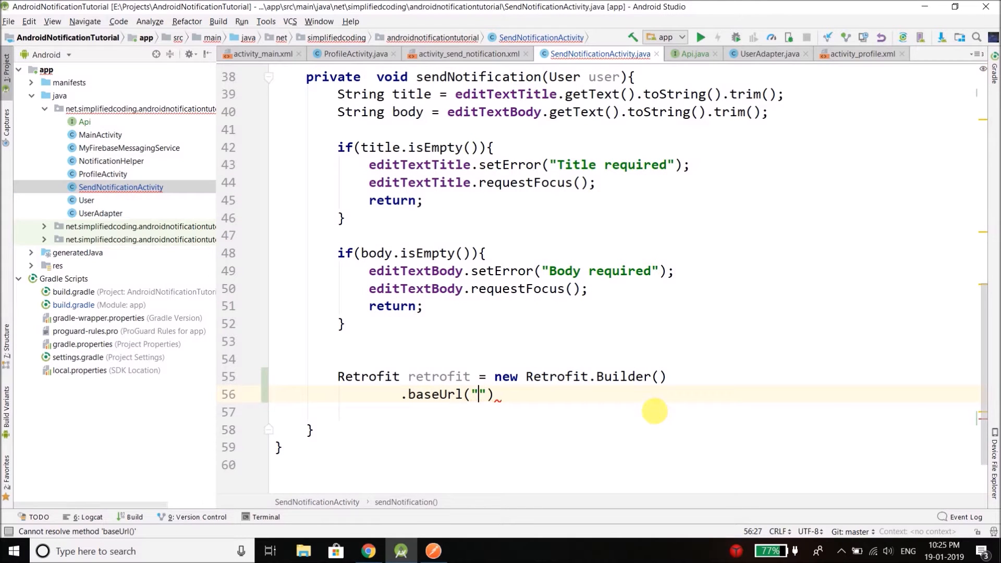
type("https://androidnotificationtutorial.firebaseapp.com/api/")
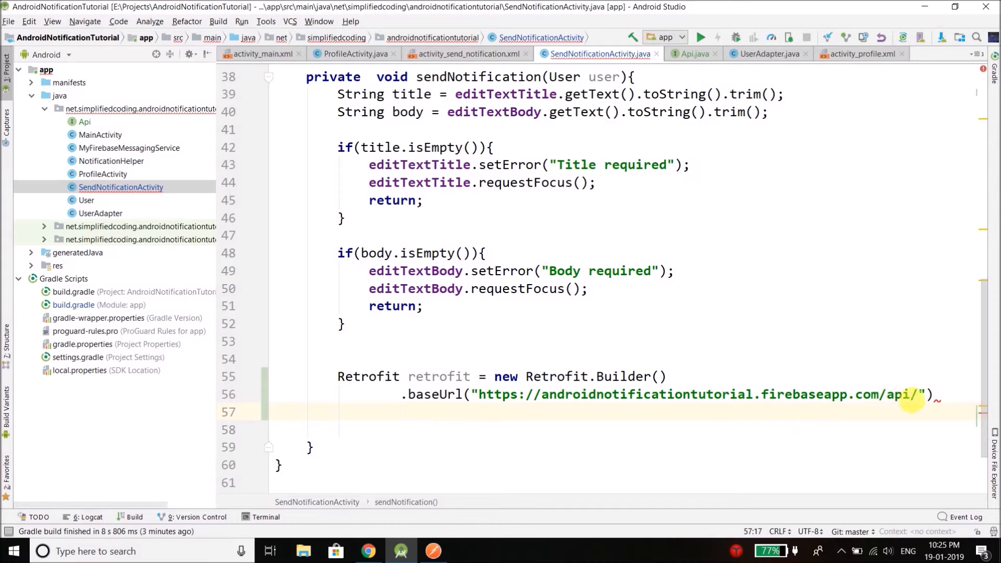
Chain .addConverterFactory(GsonConverterFactory.create()) and begin .build() on the next line
double_click(900, 394)
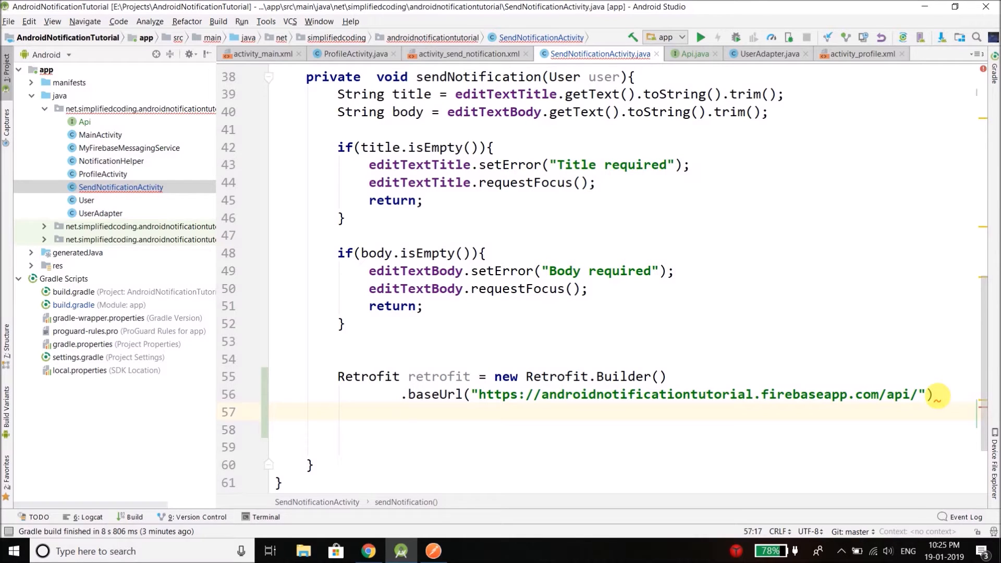
type("addConverterFactory(")
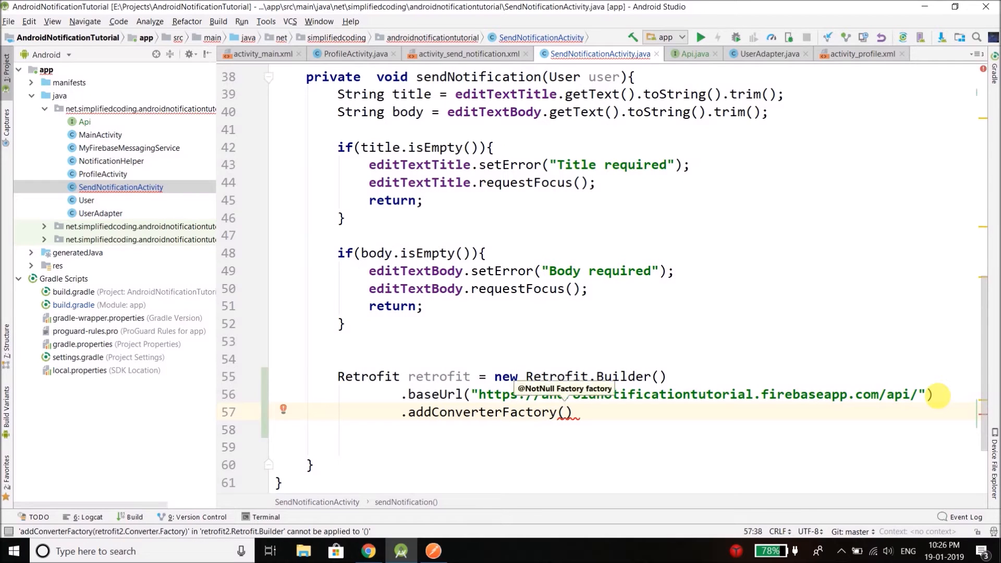
type("GsonConverterFactory.create(")
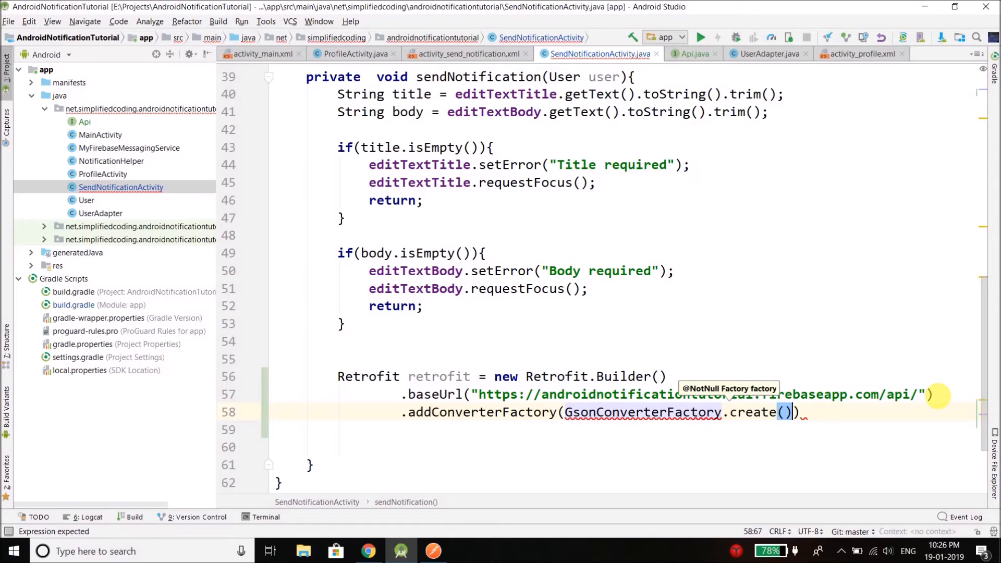
key("enter")
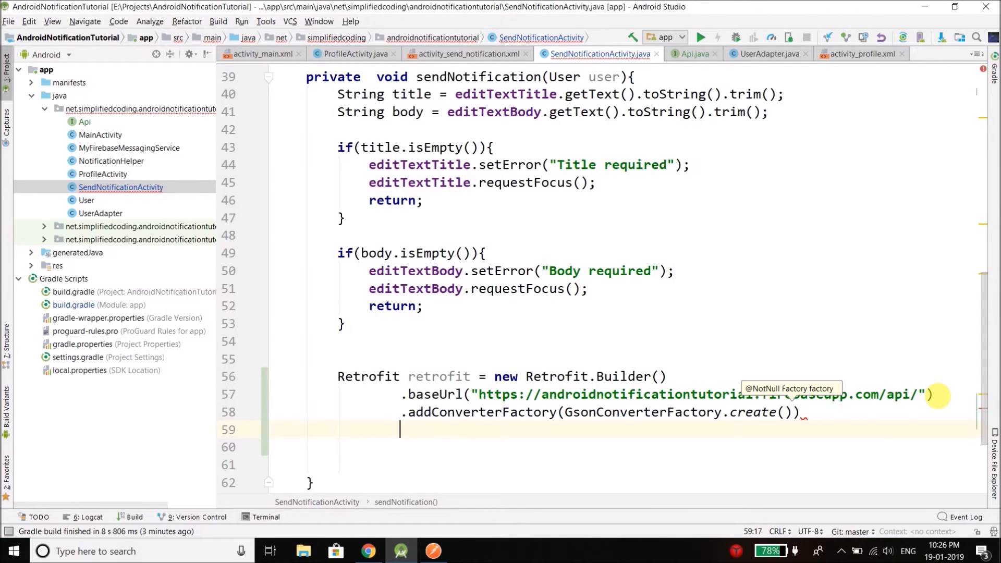
type(".build();")
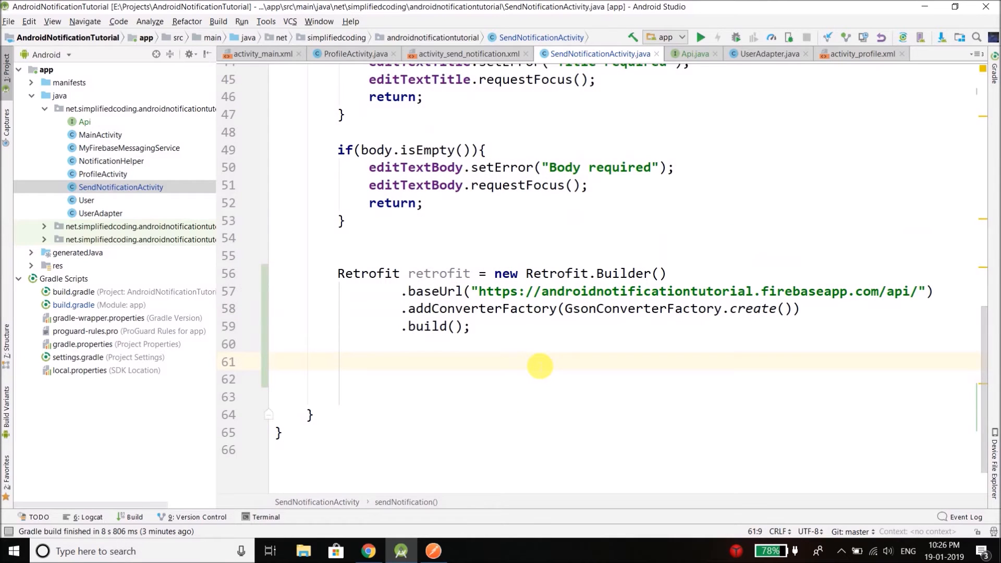
Add Api api = retrofit.create(Api.class) and review the title and body variables
type("Api api = retrofit.cre")
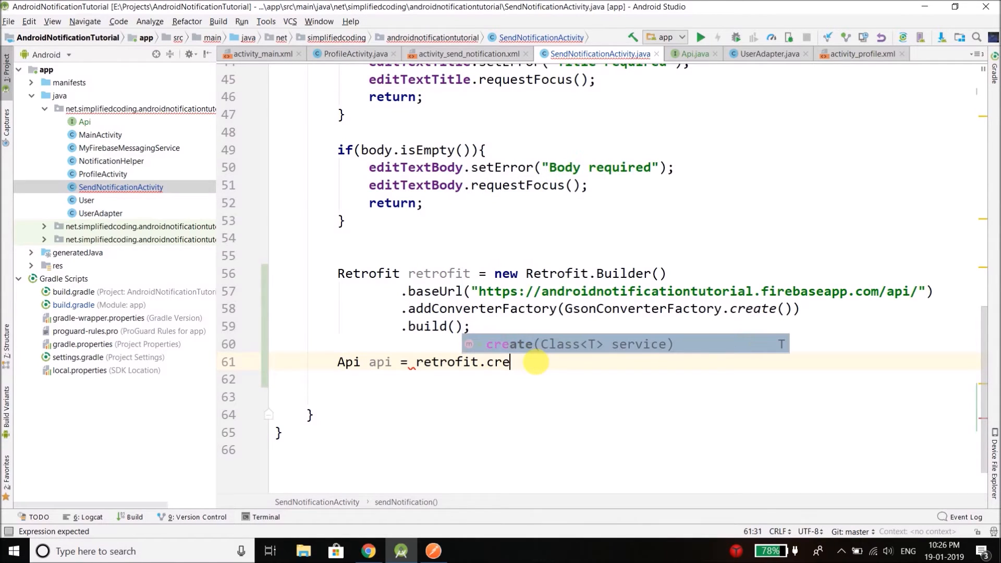
type("ate(Api.")
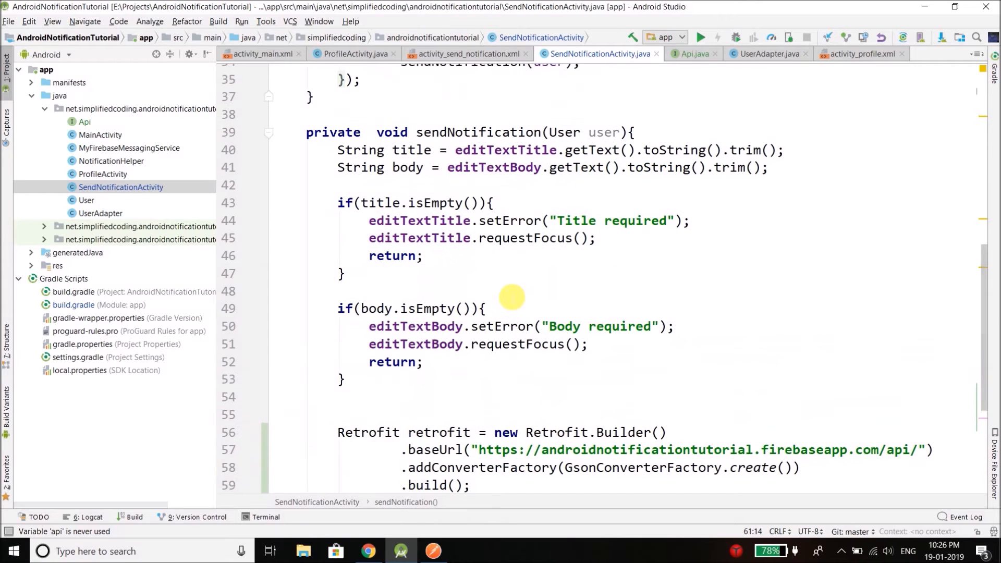
left_click(414, 151)
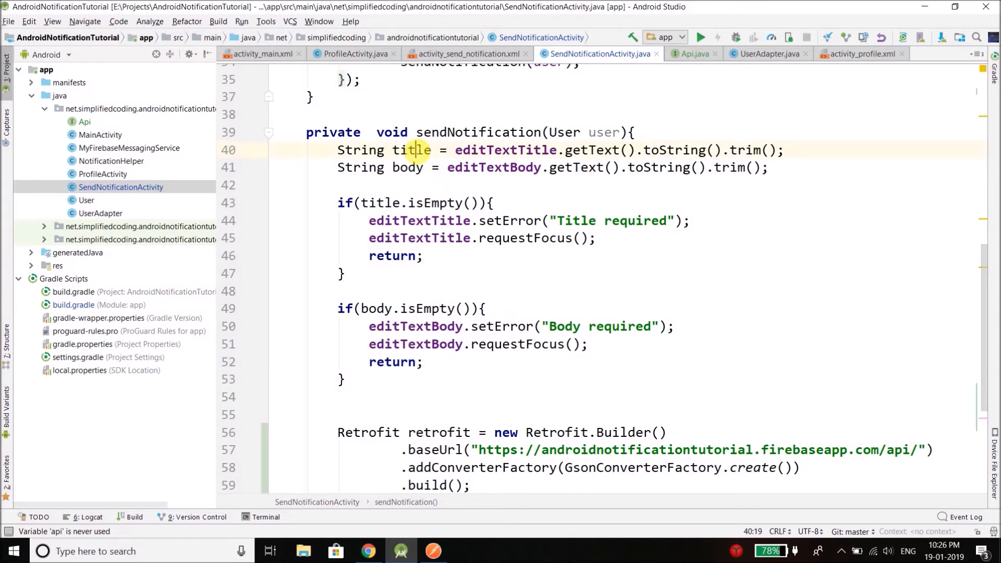
double_click(406, 167)
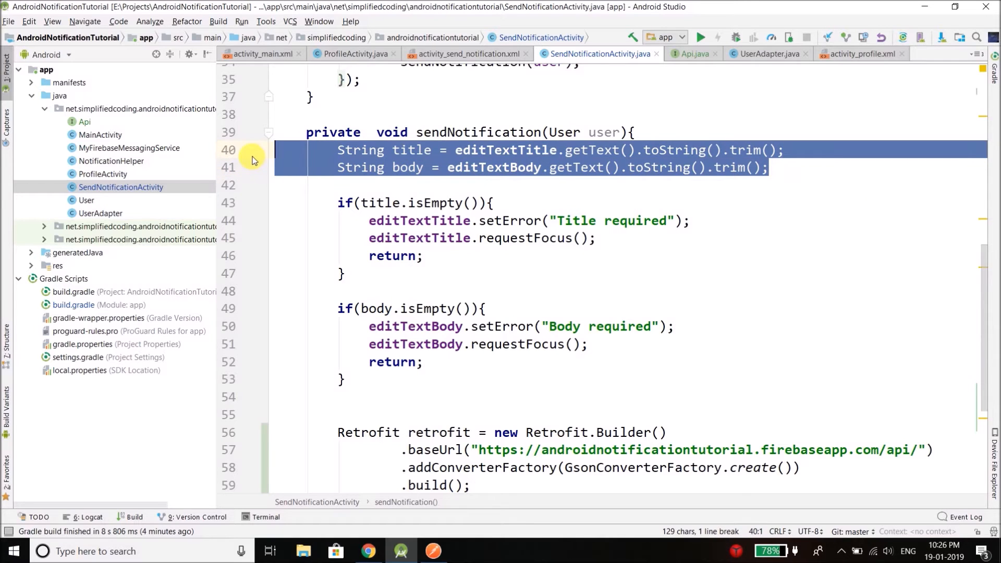
double_click(601, 133)
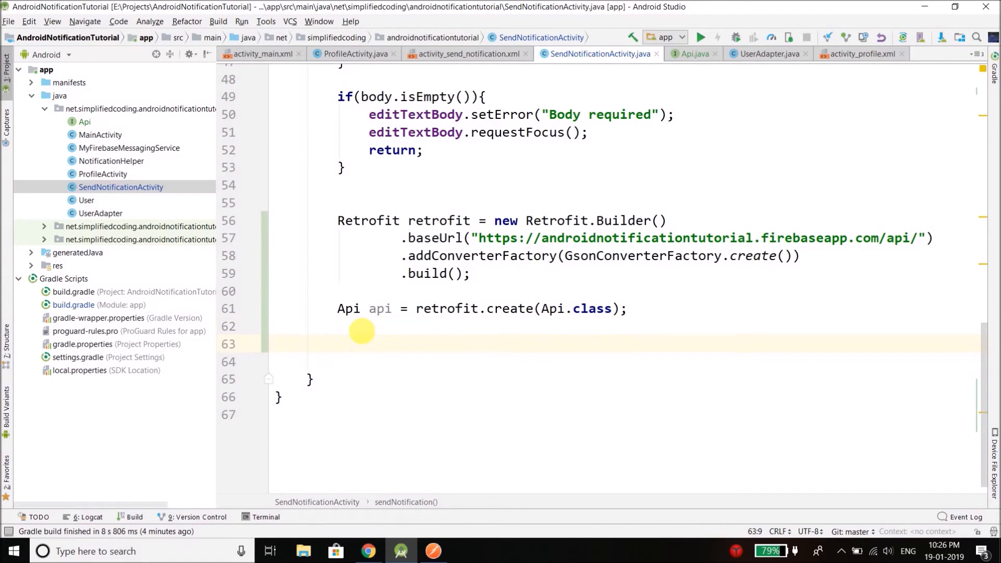
Call api.sendNotification(user.token, title, body); after the validation checks
type("api.sendNotification(")
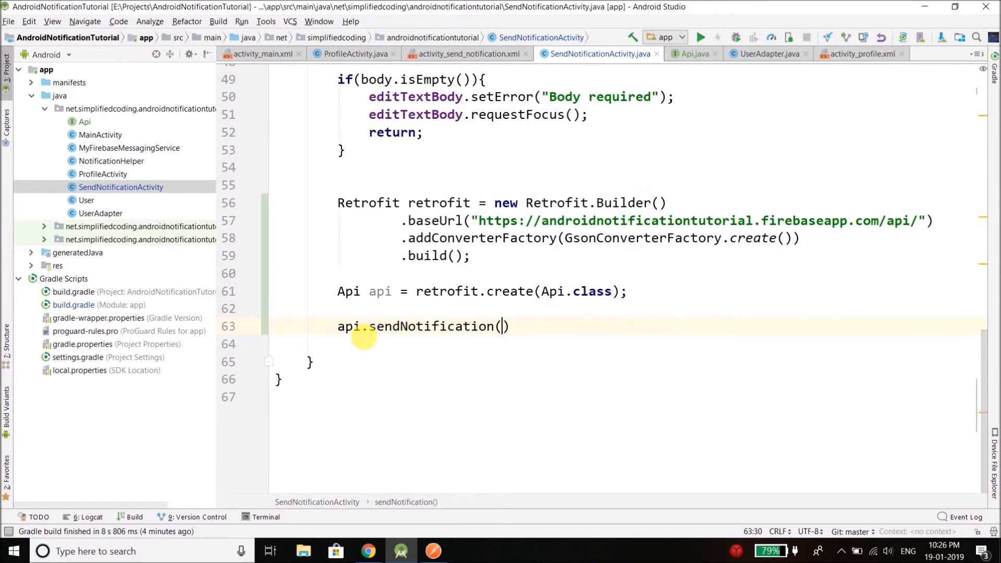
type(")")
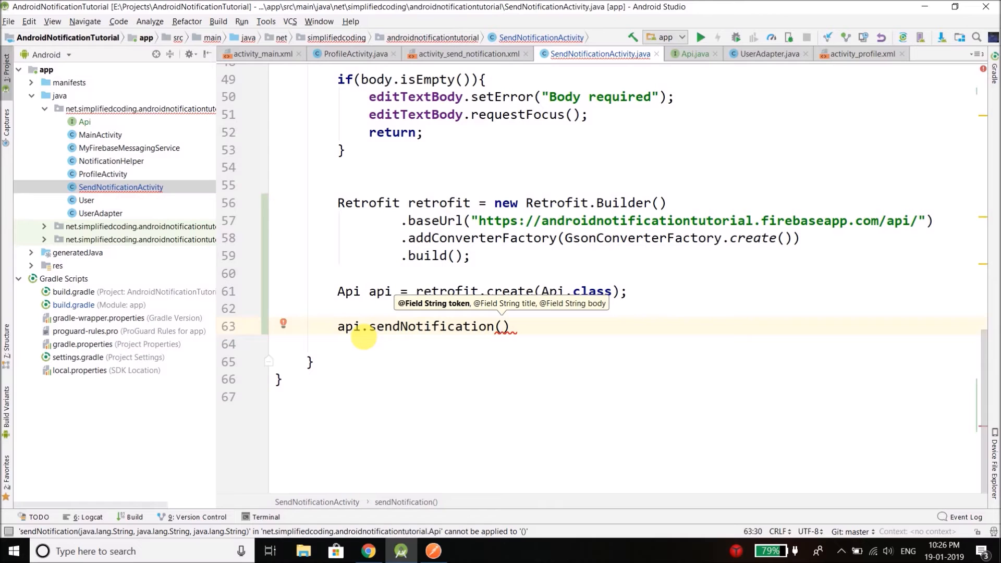
left_click(503, 326)
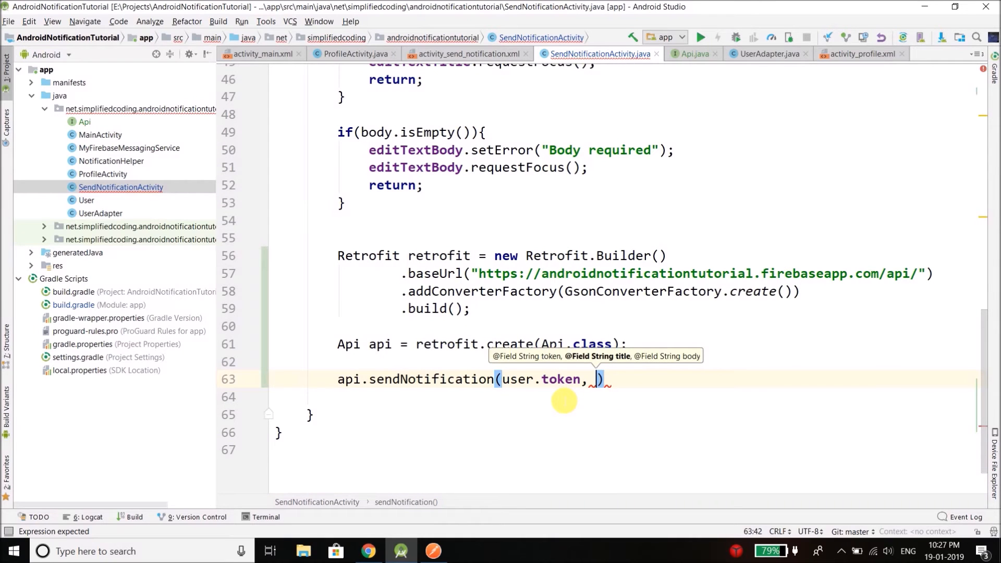
type("title, body")
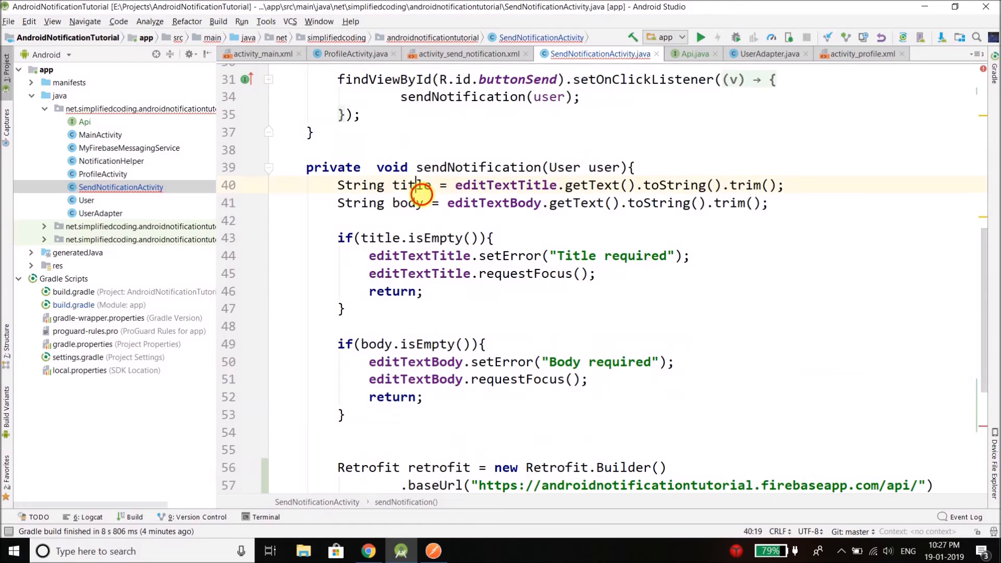
left_click_drag(421, 185, 425, 432)
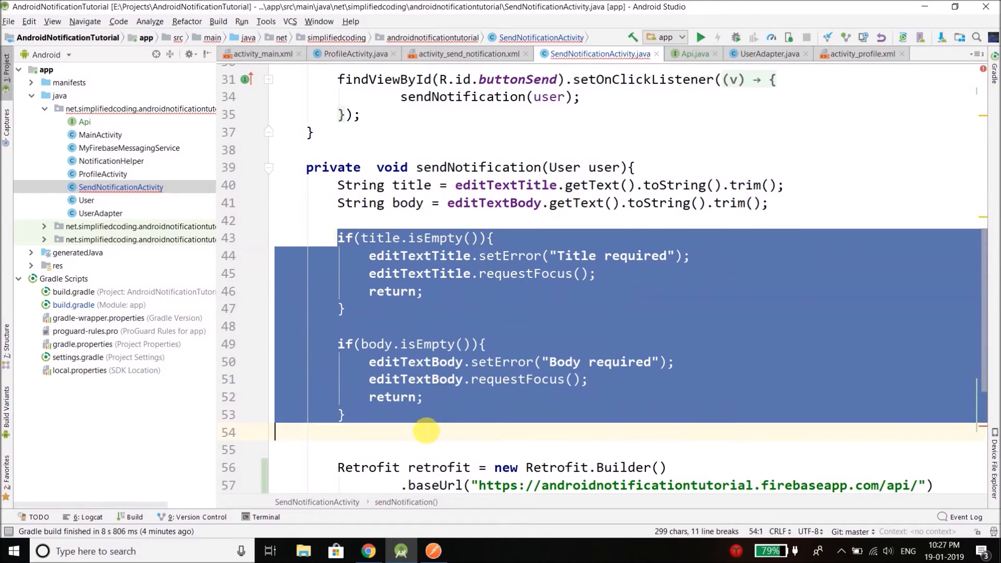
scroll("down", 3)
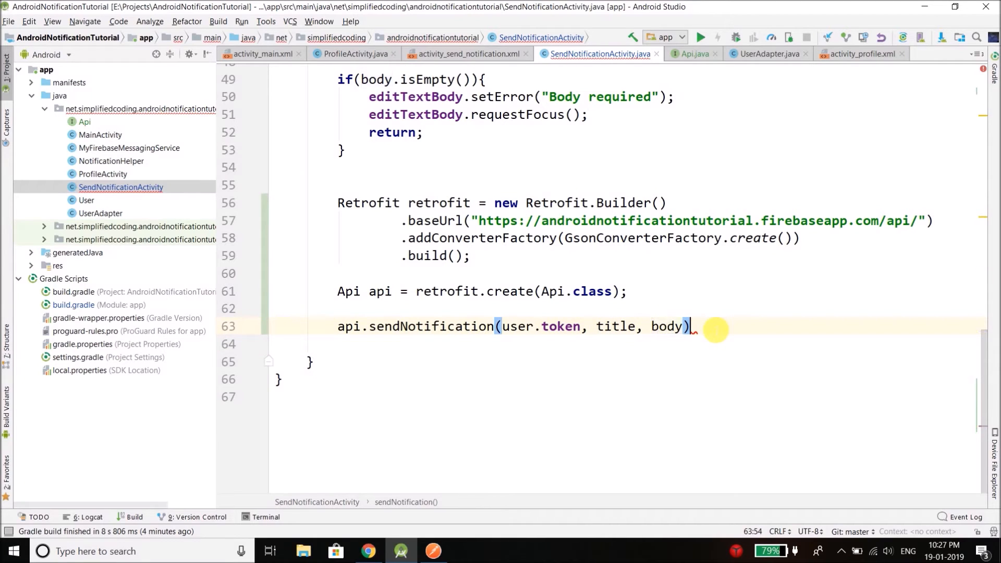
type(";")
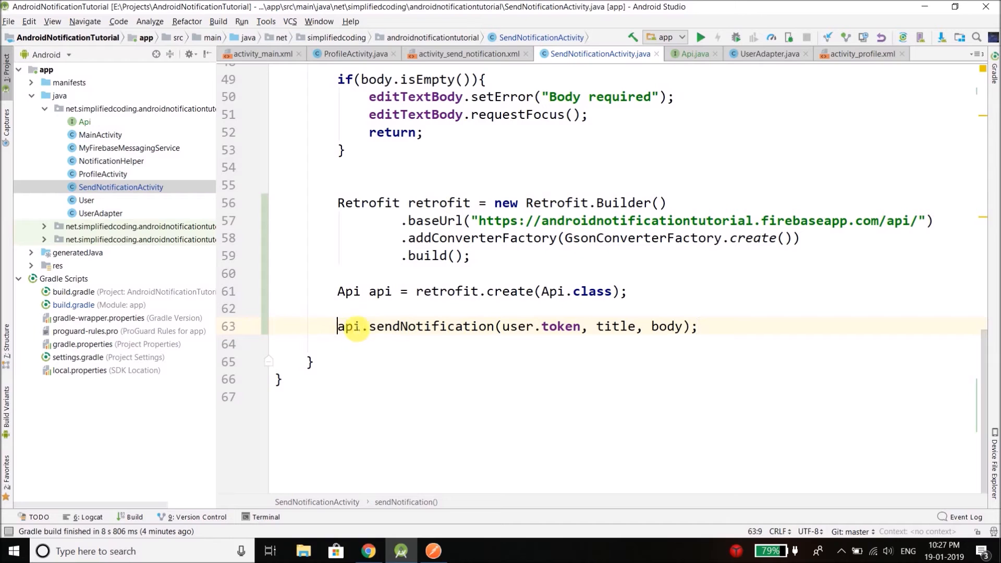
Store the request as Call<ResponseBody> call and enqueue it with a new Callback
type("Call")
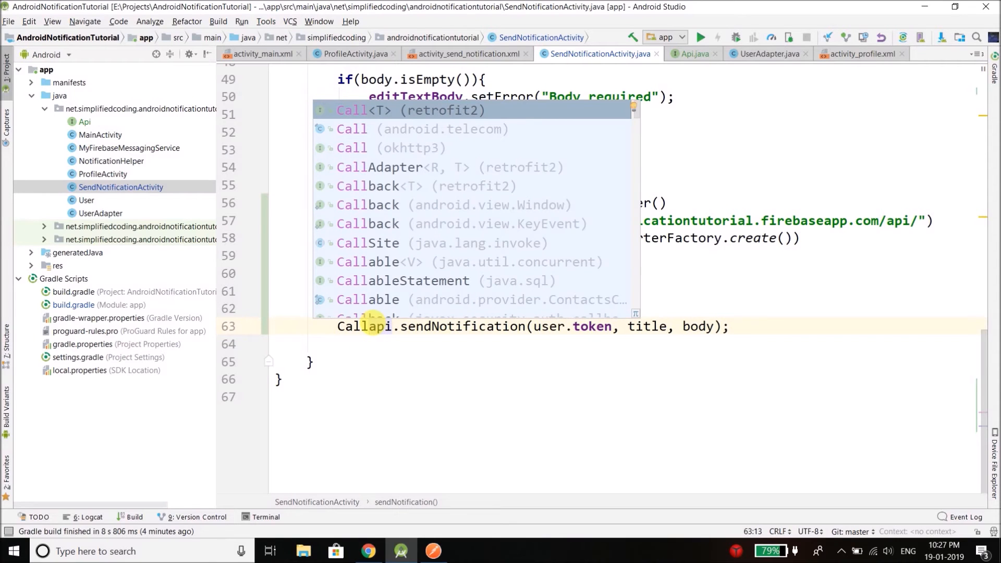
type("ResponseBody> call =")
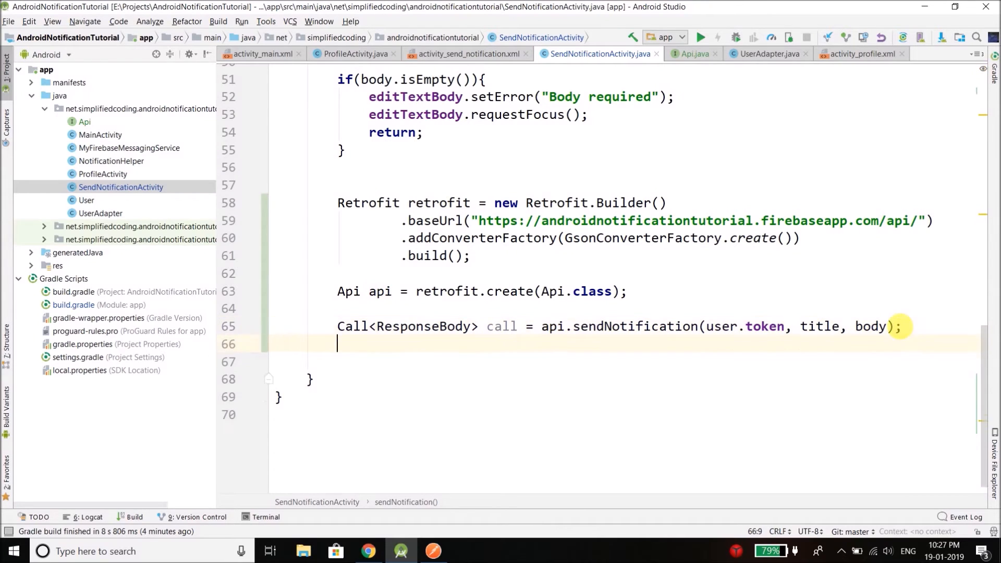
type("call.e")
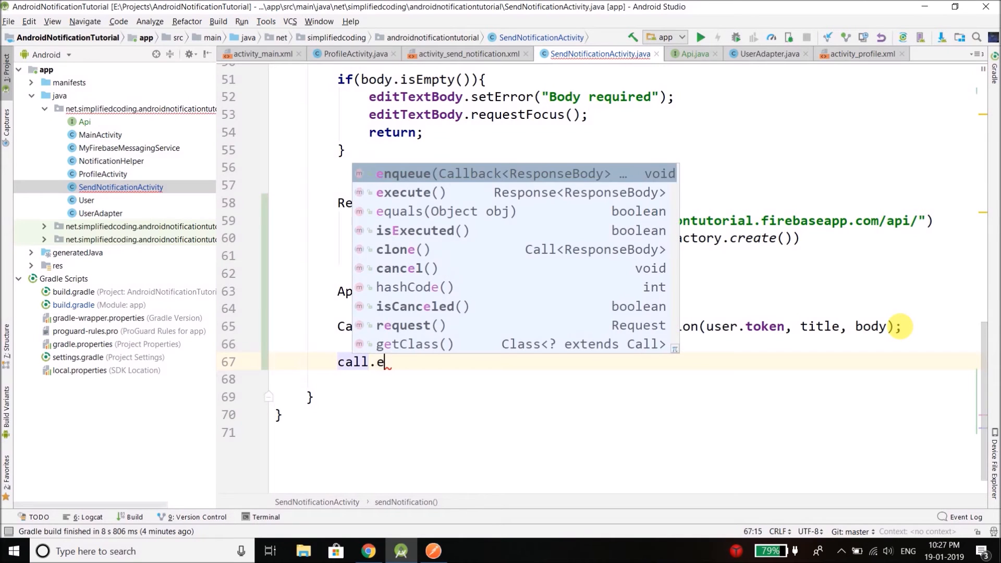
type("nqueue(ne")
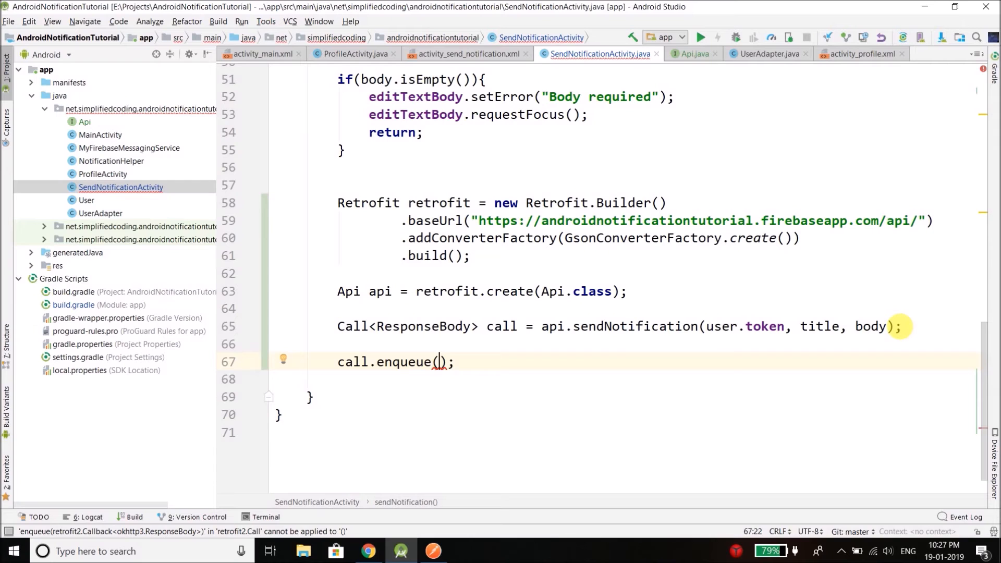
type("new")
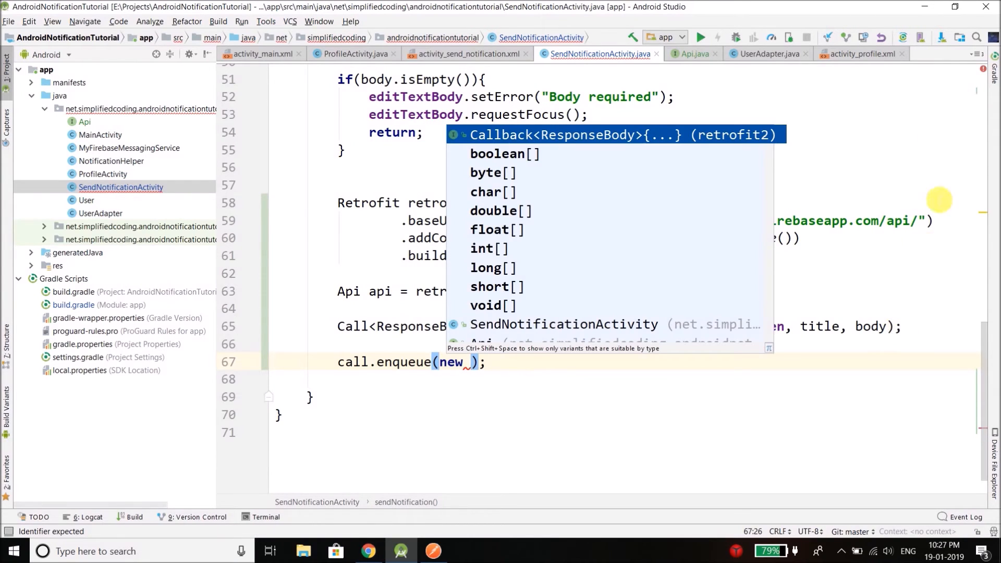
mouse_move(604, 135)
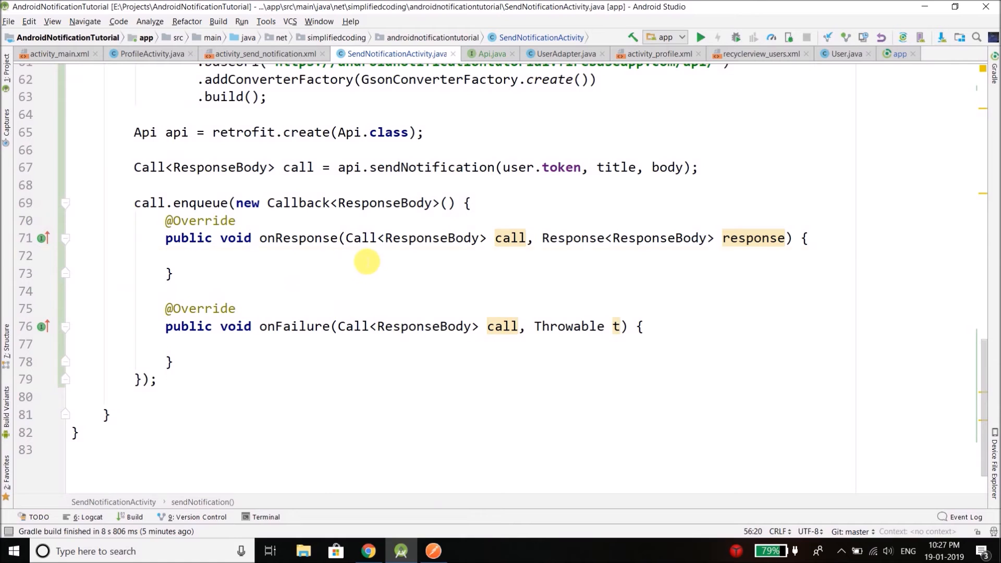
In onResponse show Toast.makeText(SendNotificationActivity.this, response.body().string(), LENGTH_LONG)
double_click(753, 237)
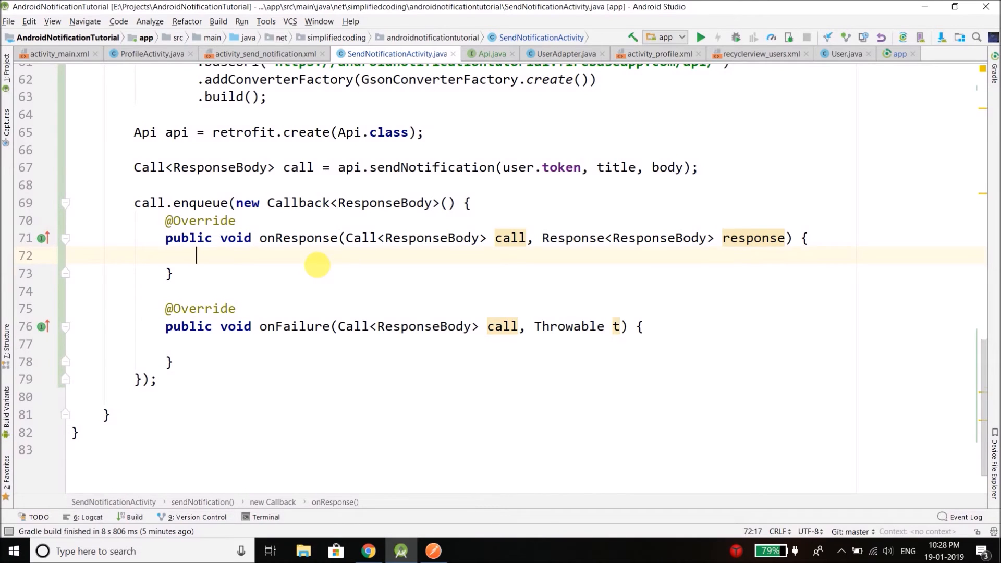
type("Toast.makeText(")
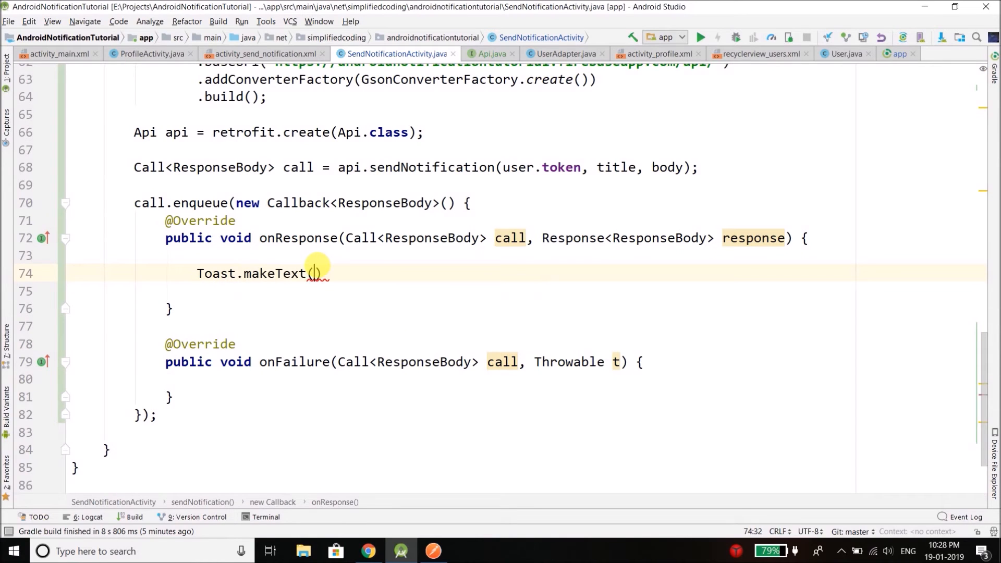
type("SendNotificationActivity")
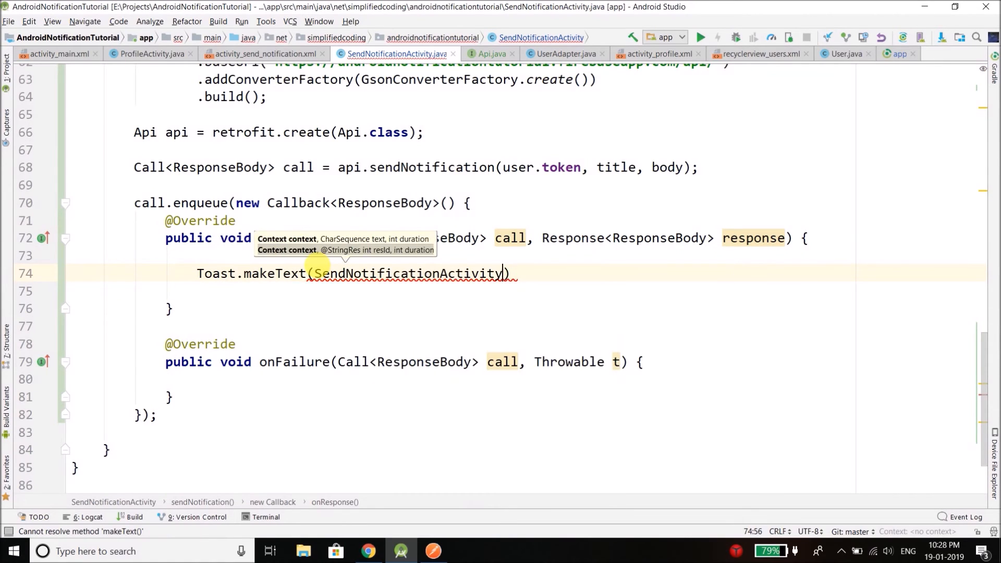
type(".this, r")
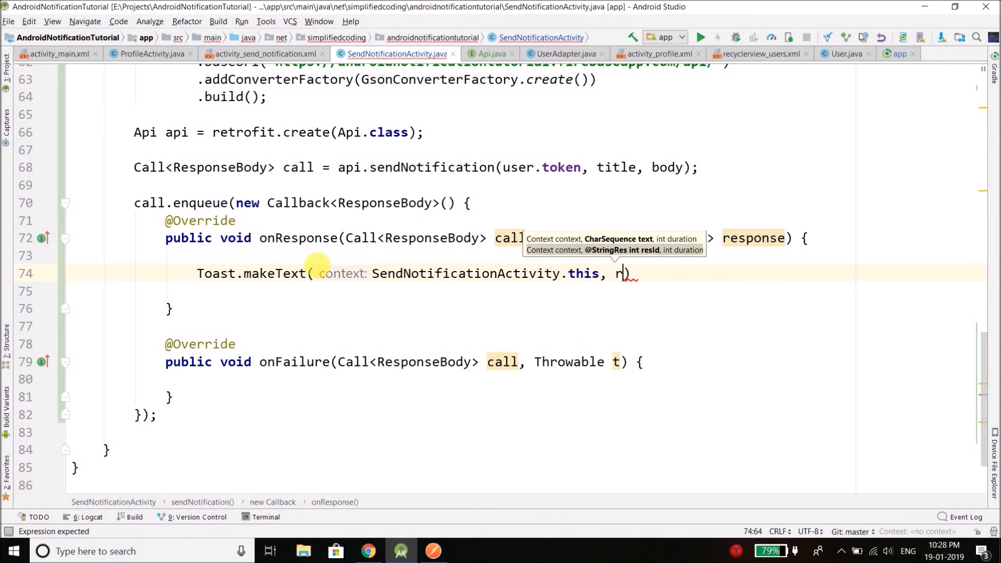
type("esponse.s")
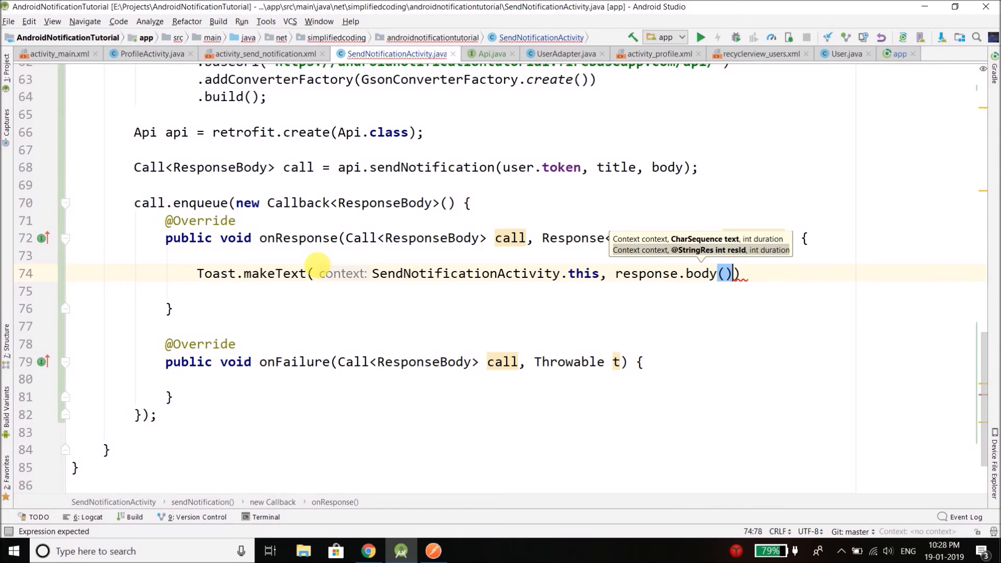
type(".string(), L")
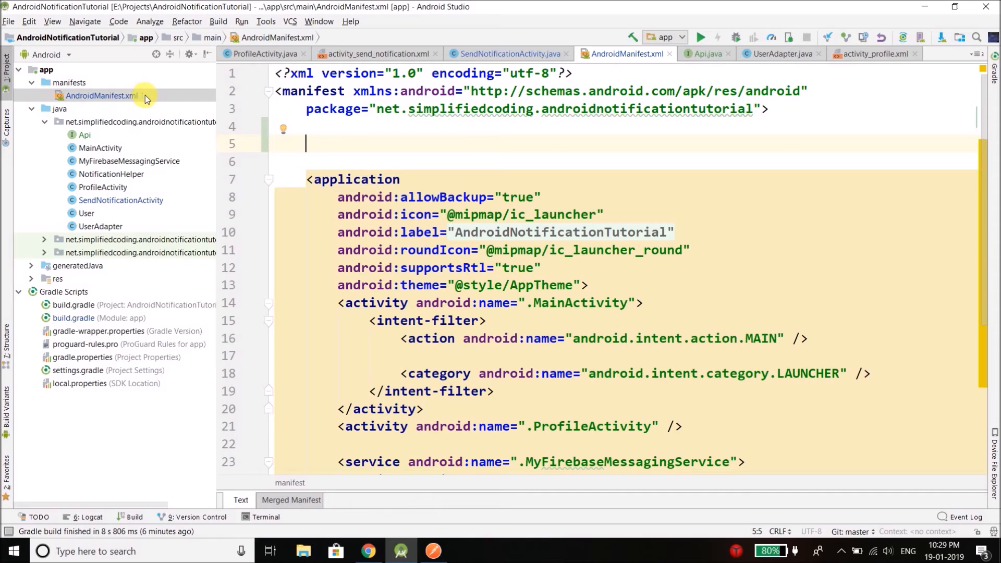
mouse_move(756, 126)
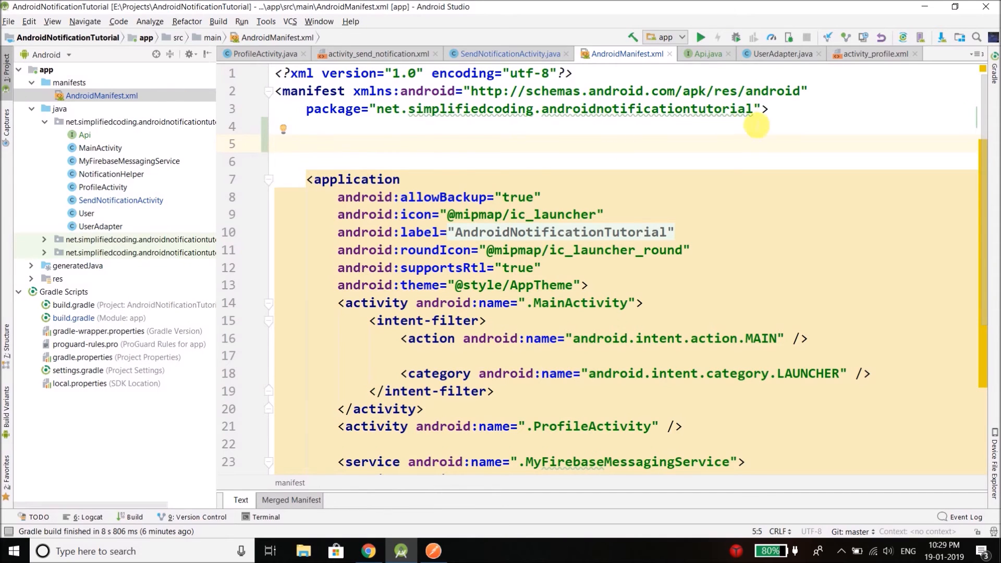
Declare the android.permission.INTERNET uses-permission above <application> in AndroidManifest.xml and run the app
left_click(328, 161)
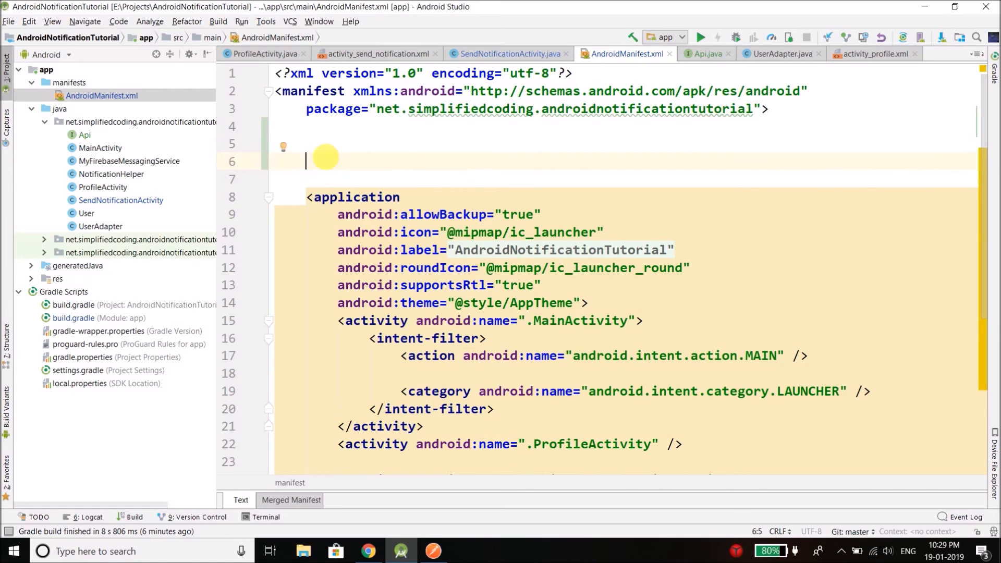
type("<uses-permission android:name=\"android.permission.INTERNET\" />")
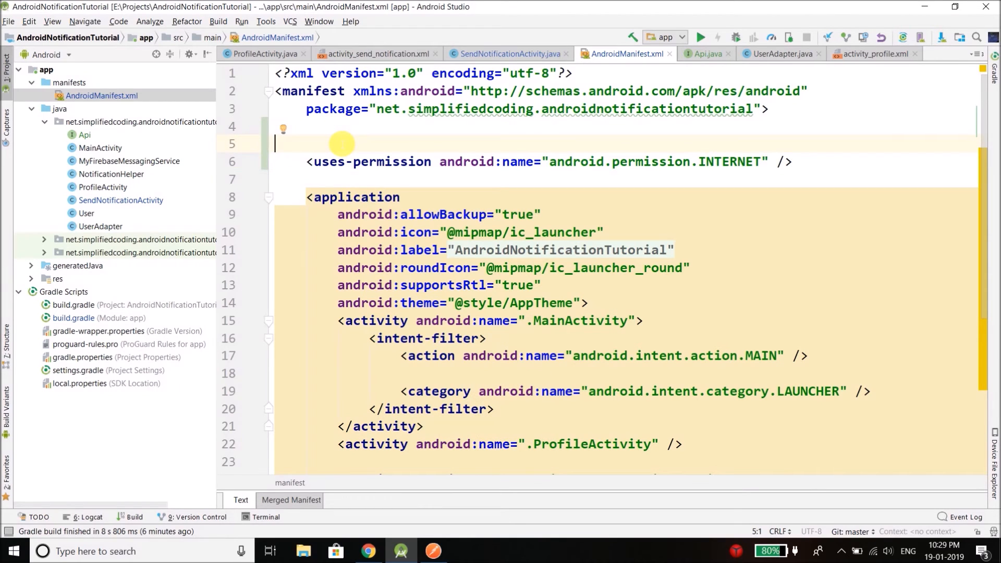
left_click(700, 37)
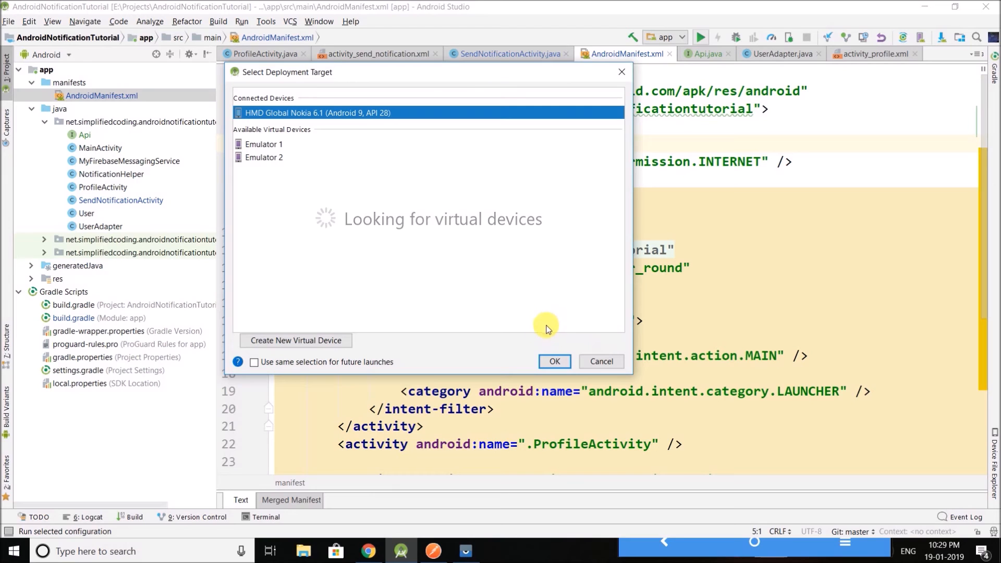
Deploy the app to the HMD Global Nokia 6.1 so the user email list appears
left_click(553, 362)
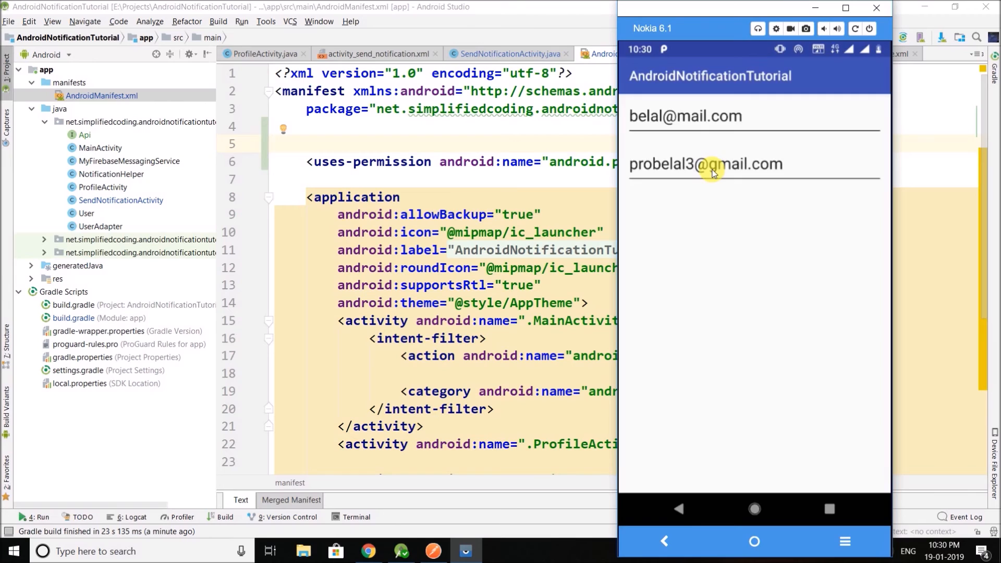
Pick a user and fill in title "hey how are you?" and body "only for testing"
left_click(705, 164)
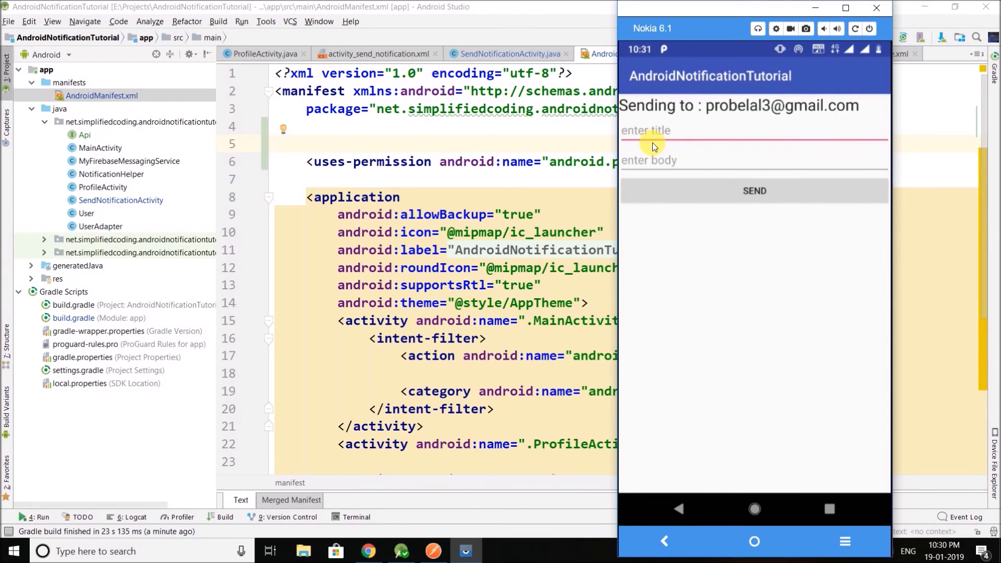
type("HE")
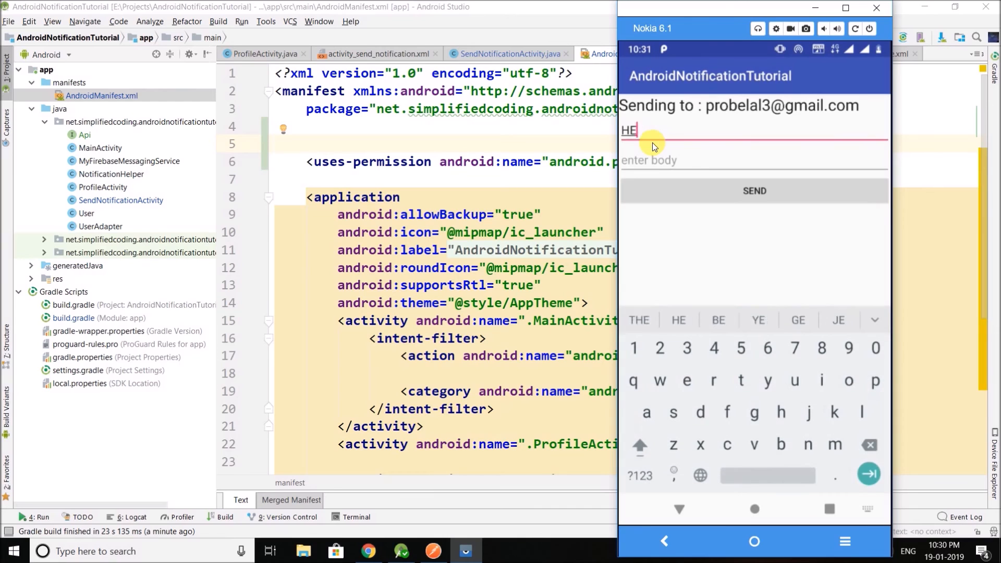
type("hey how are you?")
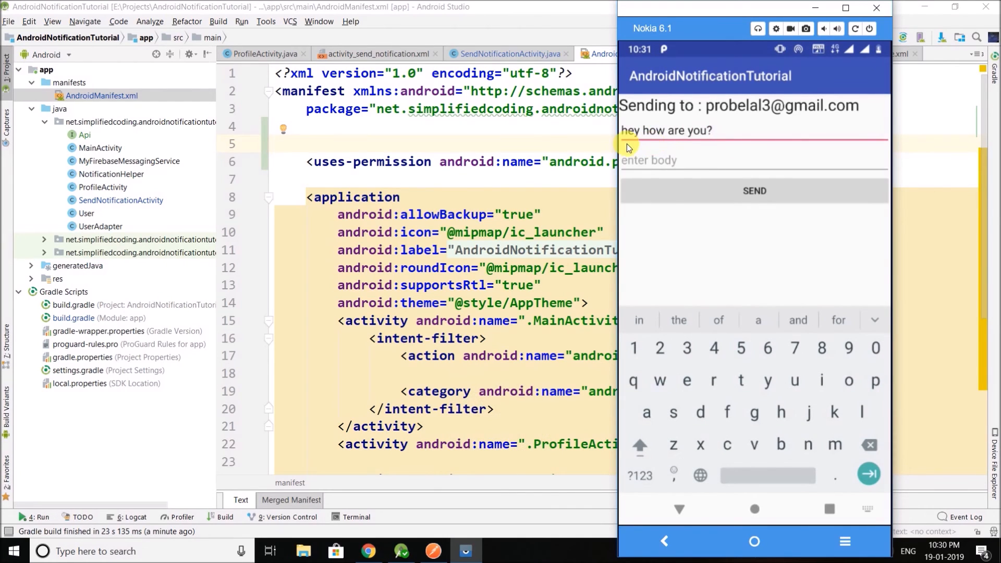
type("only for testing")
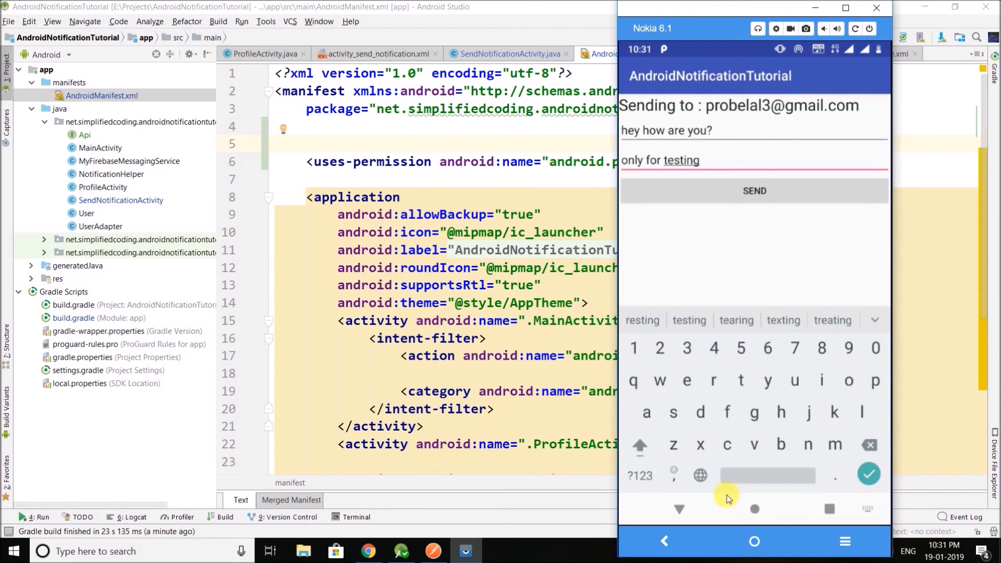
Hide the keyboard and send the test notification so it arrives on the Nokia phone
left_click(753, 190)
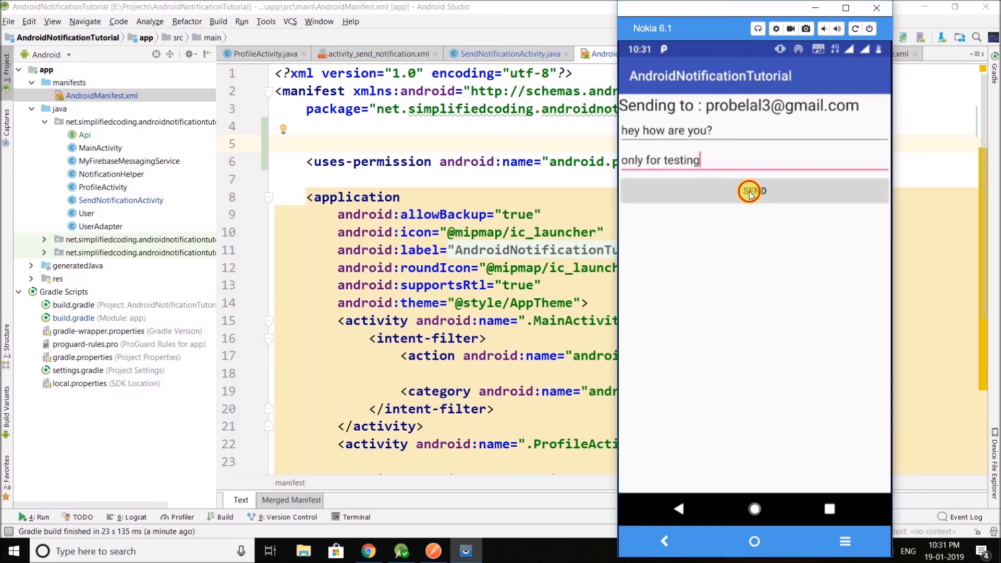
left_click(753, 189)
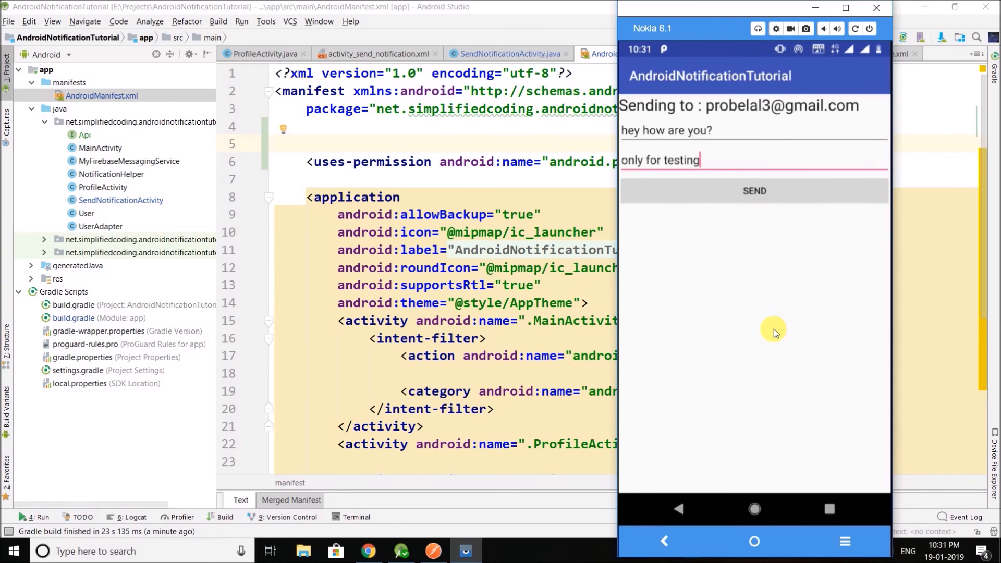
left_click(753, 189)
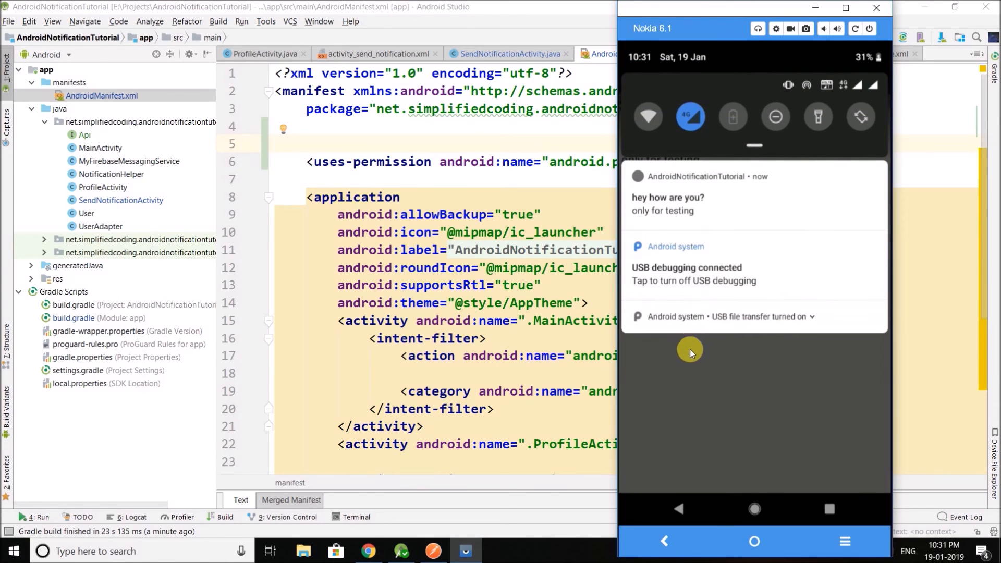
mouse_move(733, 364)
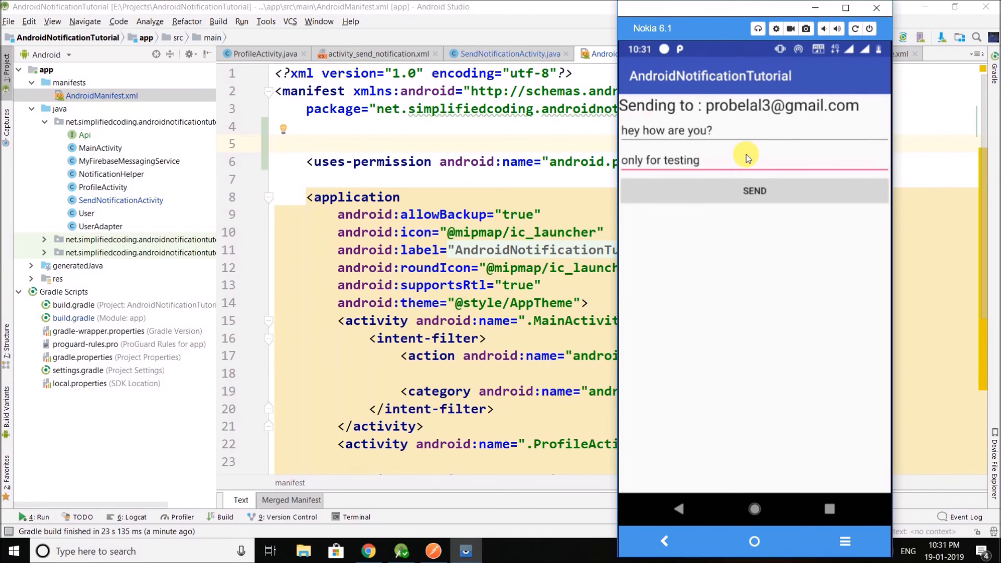
mouse_move(780, 233)
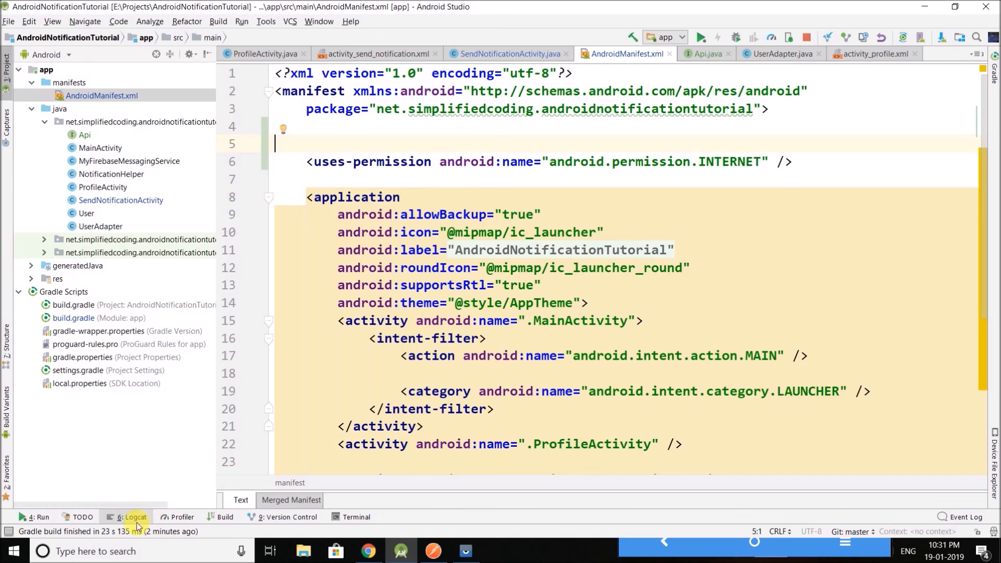
Show the Logcat output streaming from the Nokia 6.1 and scroll through it
left_click(130, 516)
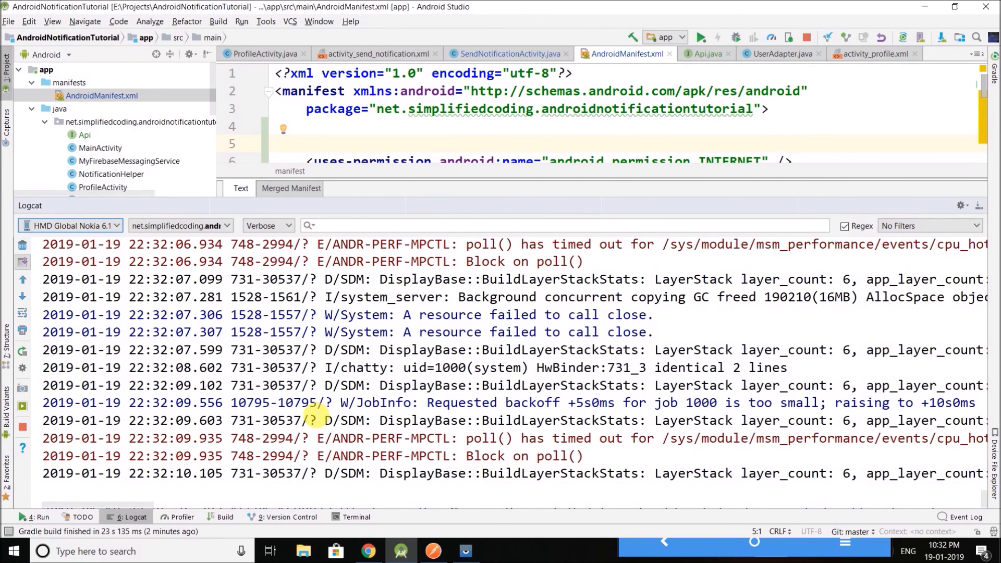
scroll("down", 3)
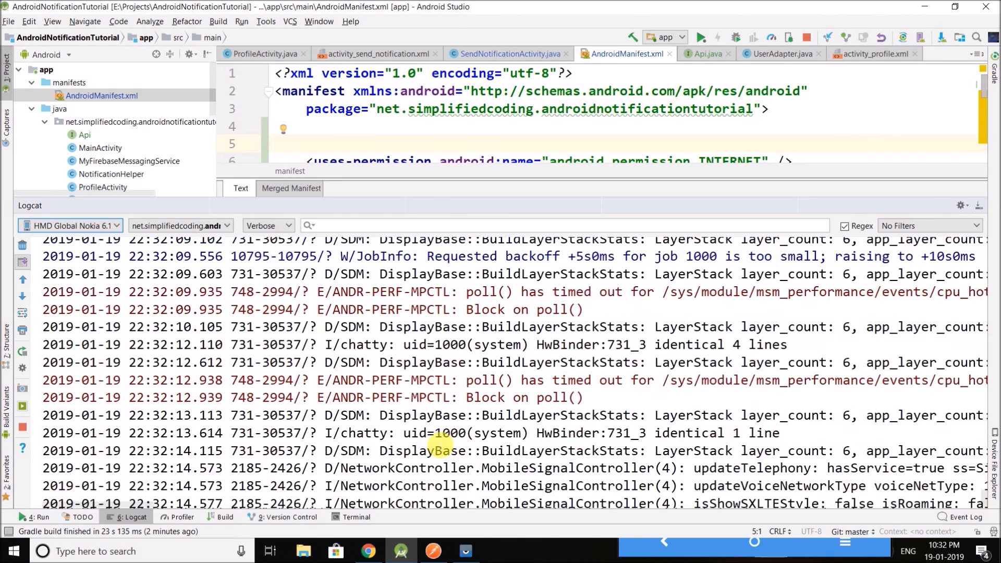